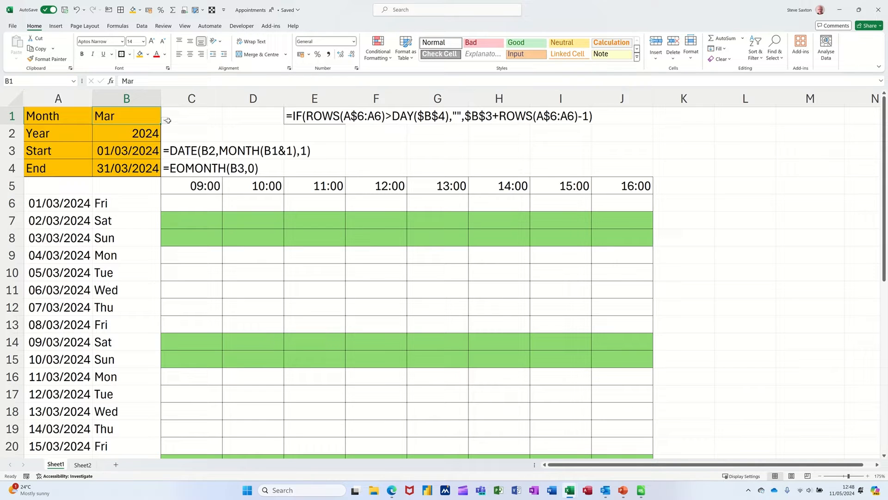
Step: Switch the finished calendar to Feb from the B1 month dropdown and scroll through its dates
{"action": "left_click", "coordinate": [154, 116]}
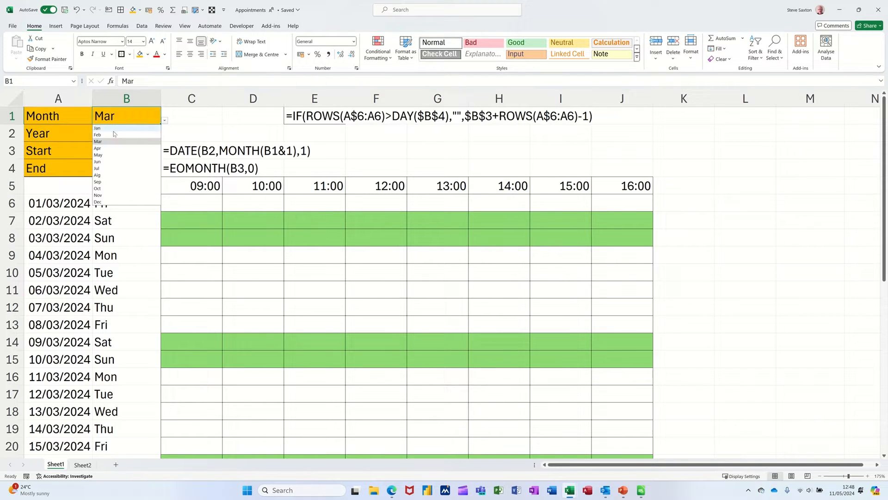
{"action": "left_click", "coordinate": [97, 135]}
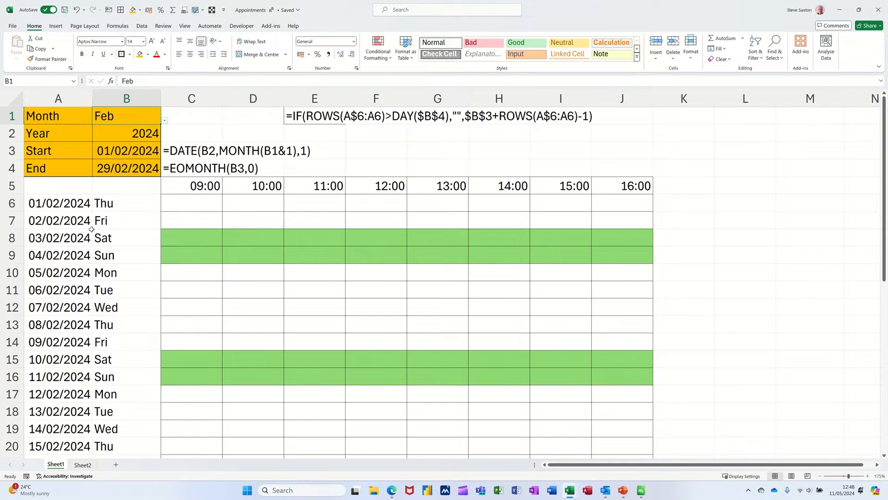
{"action": "mouse_move", "coordinate": [91, 214]}
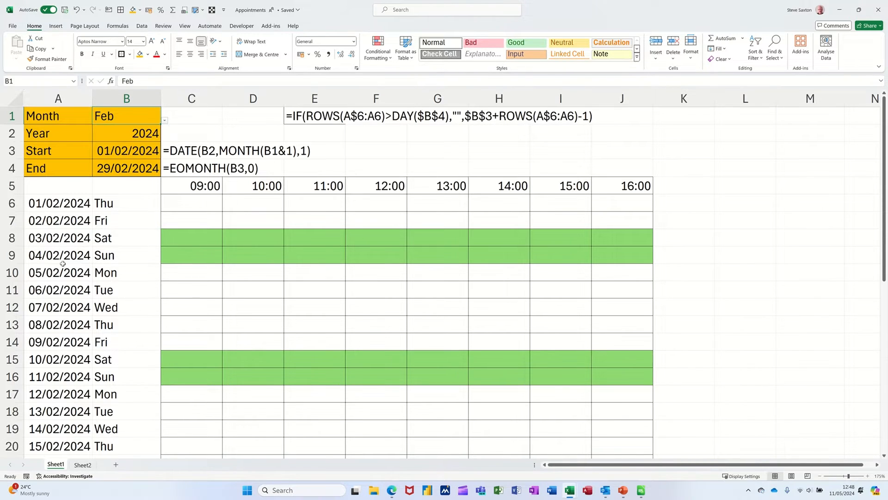
{"action": "scroll", "scroll_direction": "down", "scroll_amount": 3}
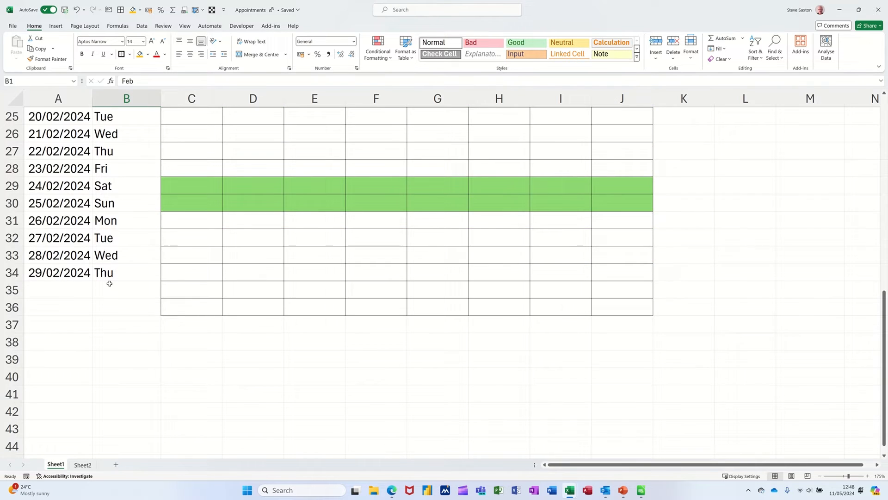
{"action": "scroll", "scroll_direction": "up", "scroll_amount": 3}
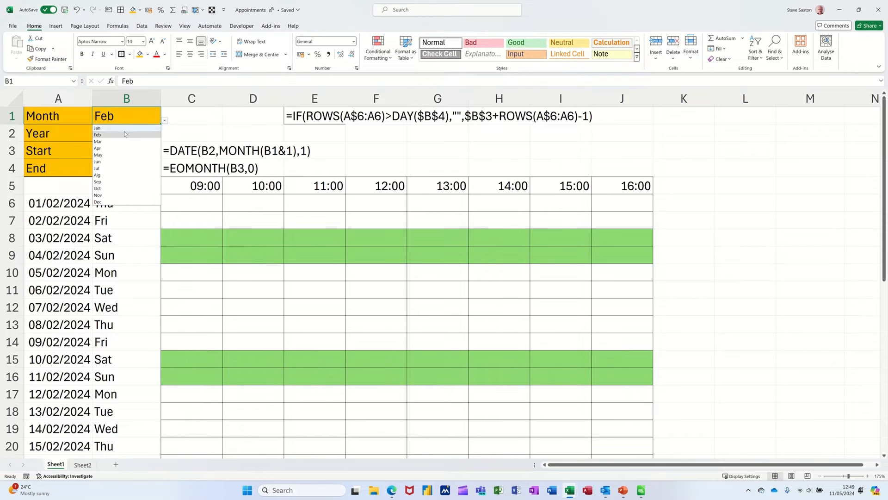
Step: Switch the calendar back to Mar and scroll through the date list again
{"action": "left_click", "coordinate": [98, 142]}
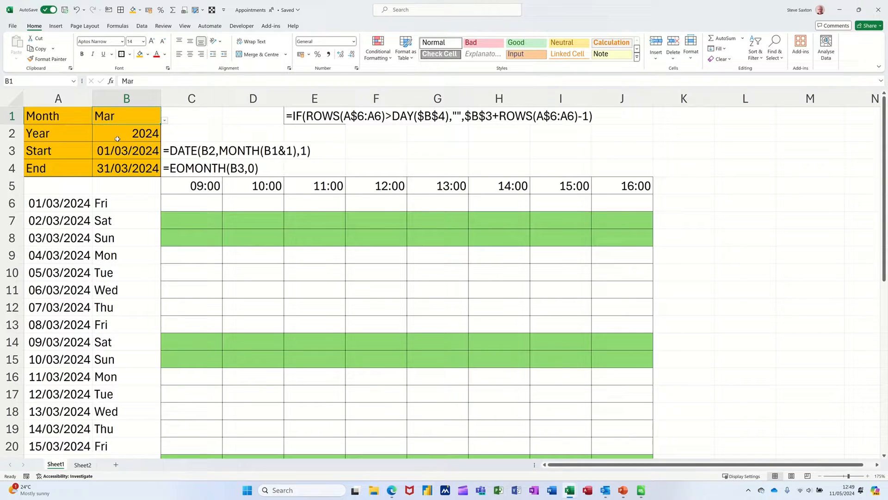
{"action": "scroll", "scroll_direction": "down", "scroll_amount": 3}
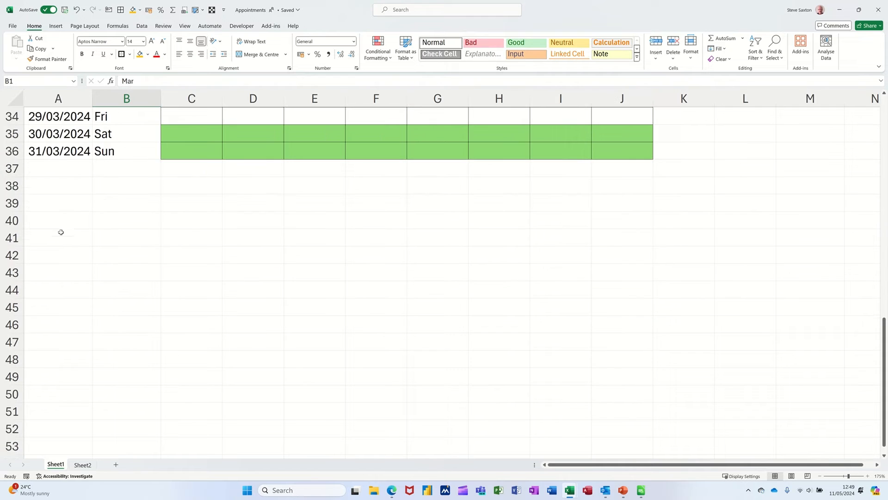
{"action": "scroll", "scroll_direction": "up", "scroll_amount": 3}
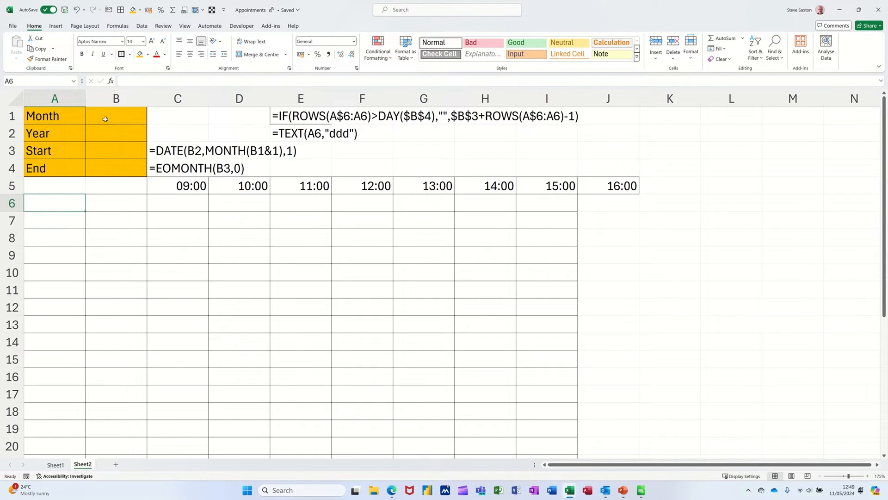
Step: Enter Jan in L1 and fill the series down column L to Dec
{"action": "left_click", "coordinate": [115, 116]}
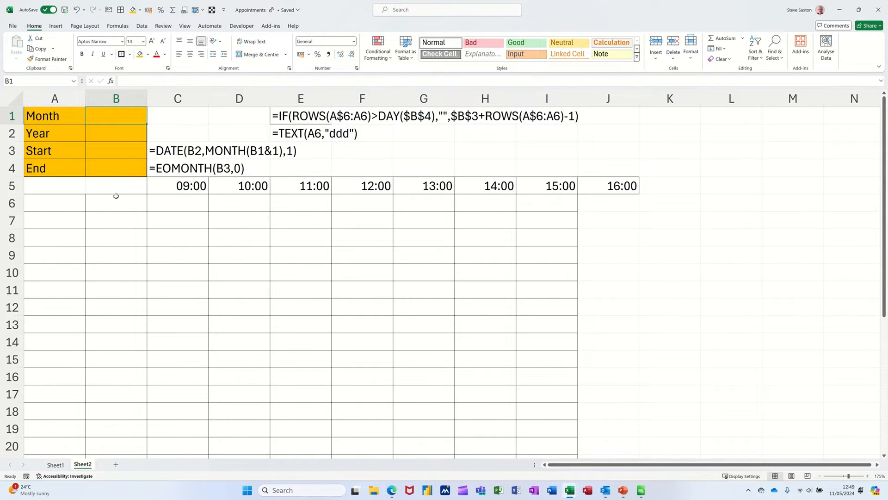
{"action": "mouse_move", "coordinate": [97, 159]}
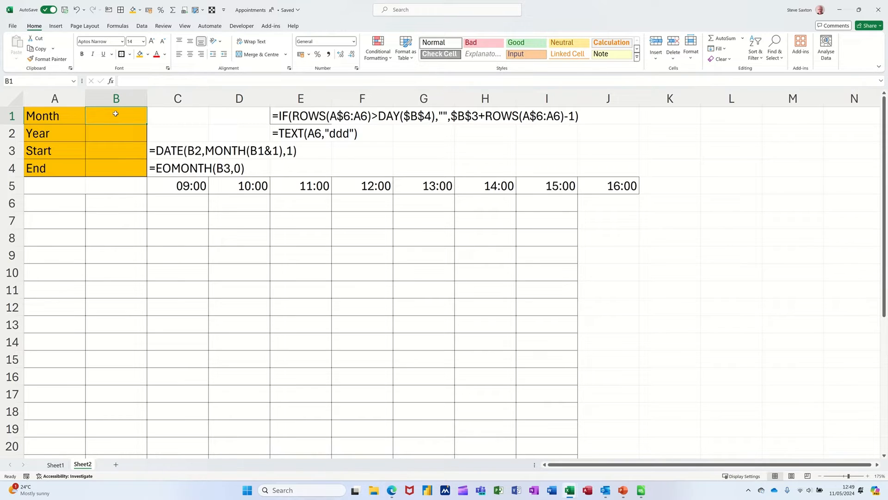
{"action": "mouse_move", "coordinate": [116, 139]}
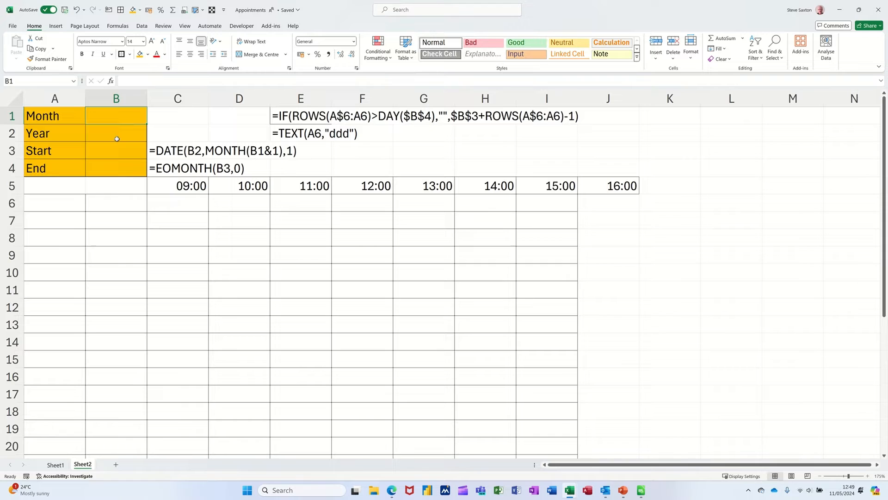
{"action": "left_click", "coordinate": [116, 133]}
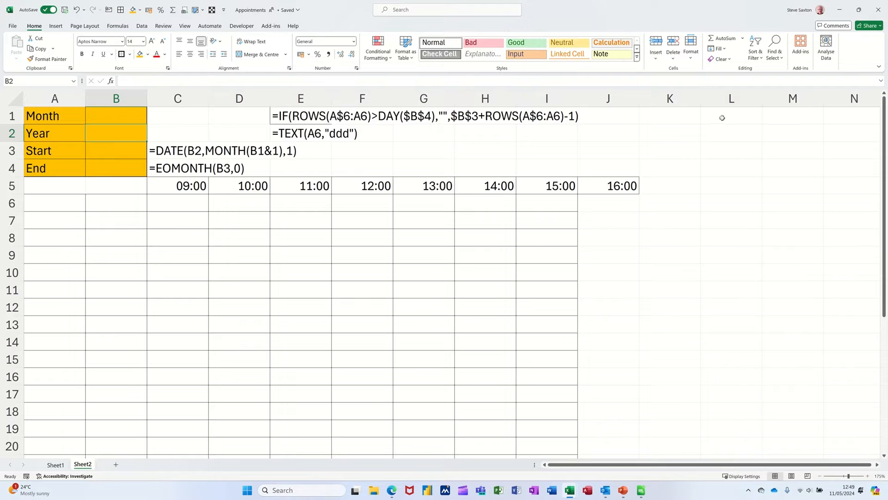
{"action": "left_click", "coordinate": [731, 115]}
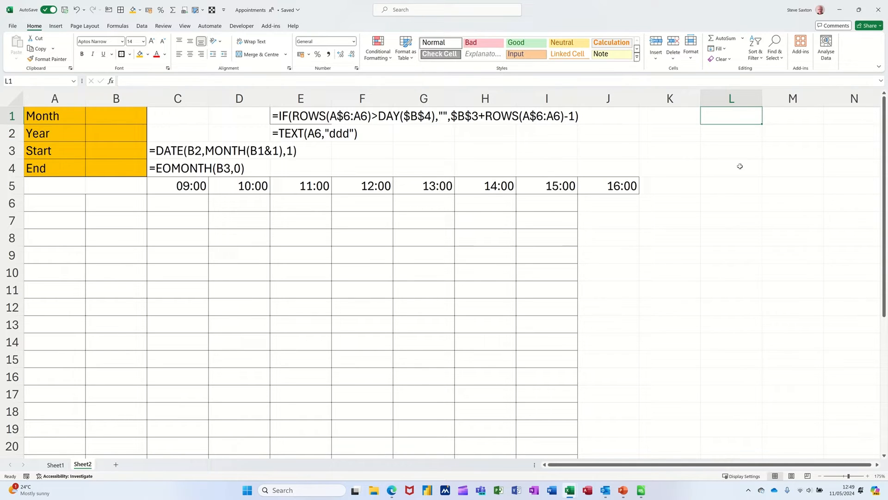
{"action": "type", "text": "Jan"}
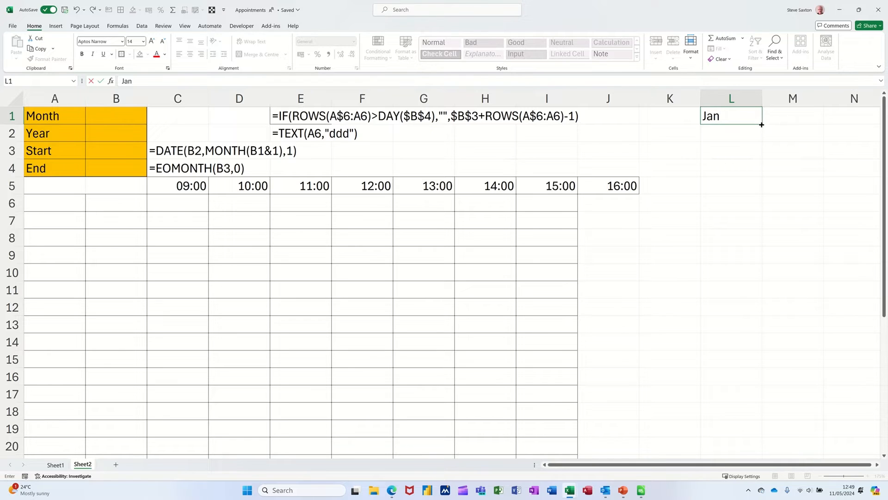
{"action": "left_click_drag", "start_coordinate": [761, 124], "coordinate": [731, 278]}
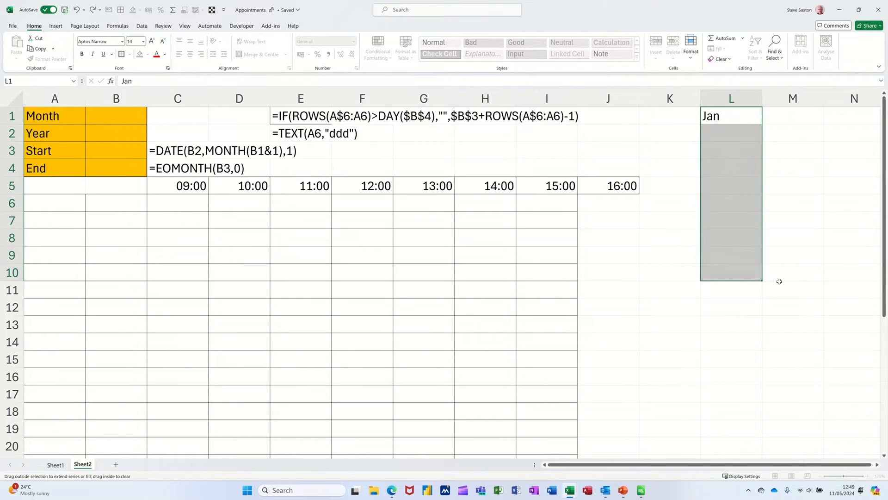
{"action": "left_click_drag", "start_coordinate": [731, 122], "coordinate": [731, 280]}
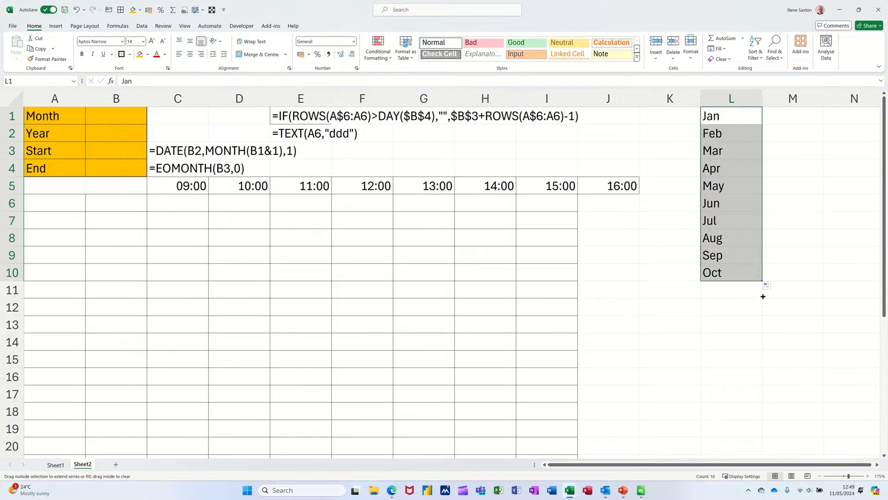
{"action": "left_click_drag", "start_coordinate": [763, 284], "coordinate": [763, 318]}
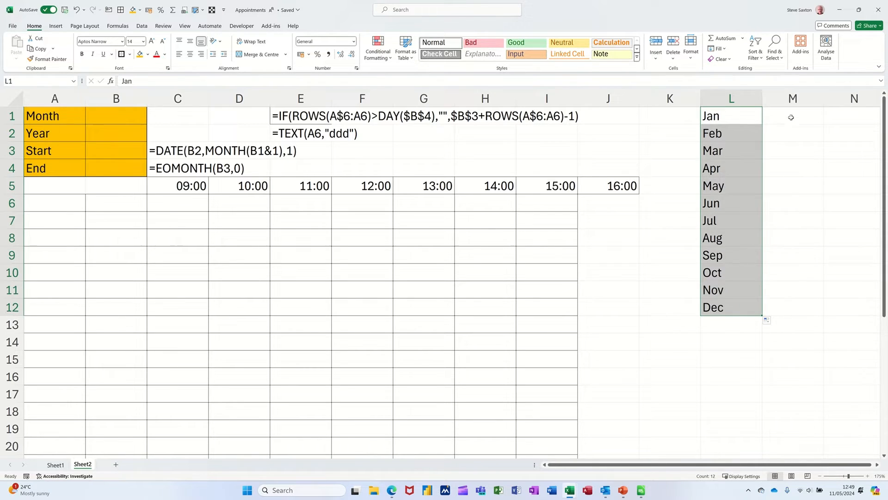
Step: Enter the years 2024, 2025 and 2026 in M1:M3 as the year helper list
{"action": "type", "text": "20"}
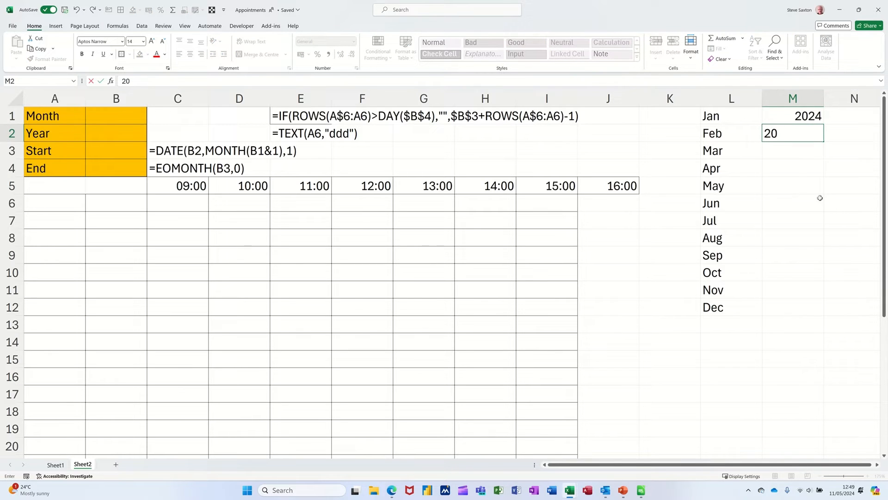
{"action": "type", "text": "25"}
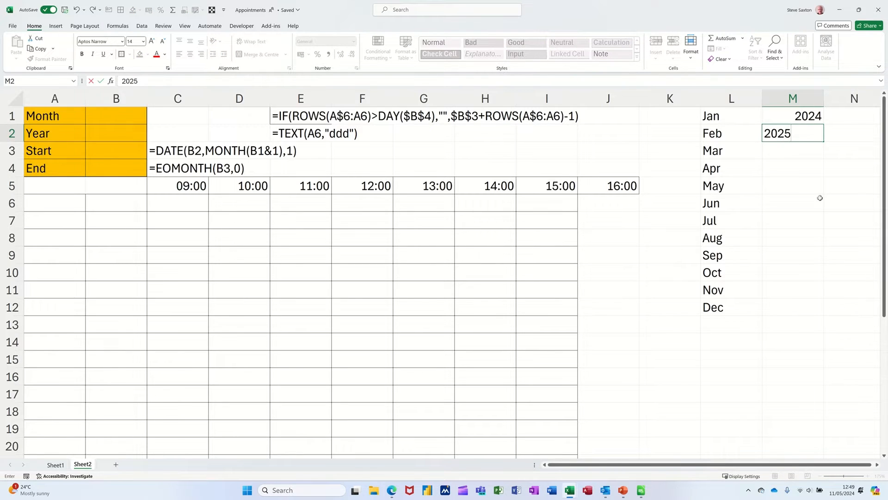
{"action": "type", "text": "2026"}
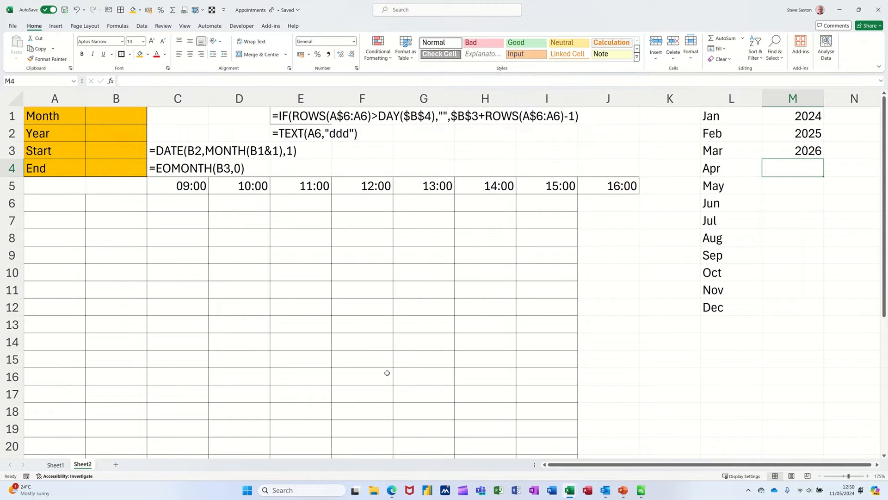
Step: Give B1 a list data validation sourced from $L$1:$L$12
{"action": "left_click", "coordinate": [116, 116]}
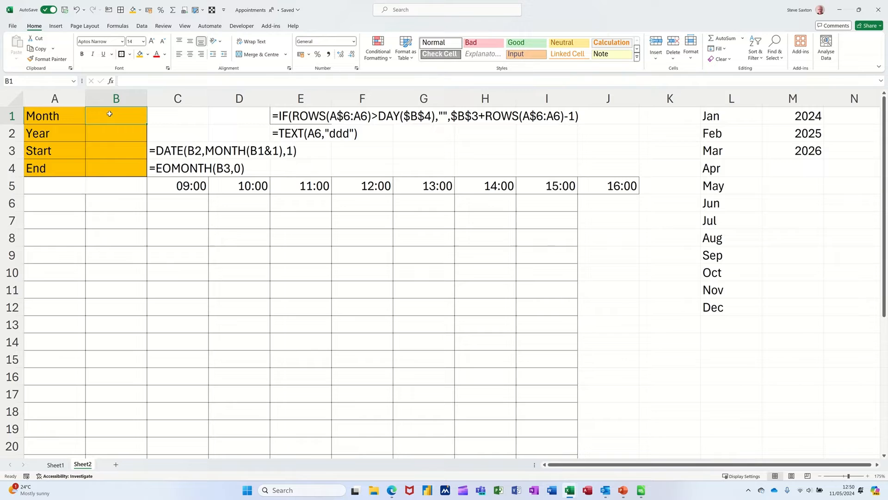
{"action": "left_click", "coordinate": [141, 26]}
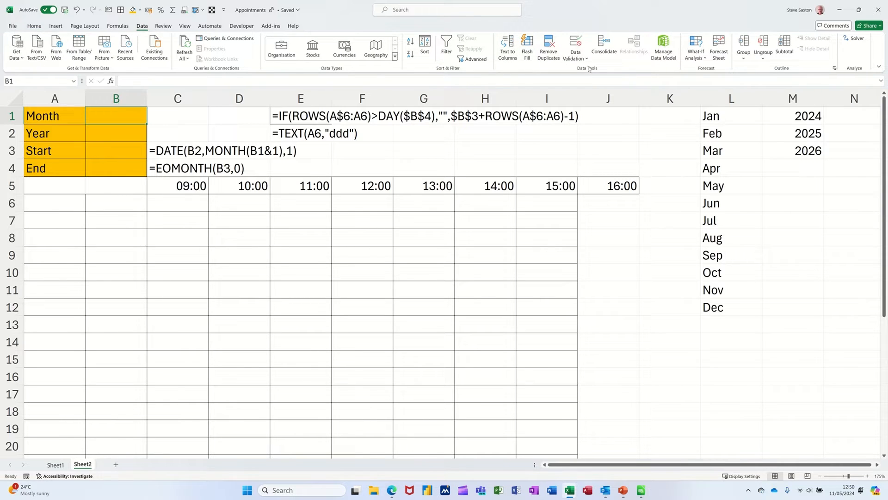
{"action": "left_click", "coordinate": [574, 45]}
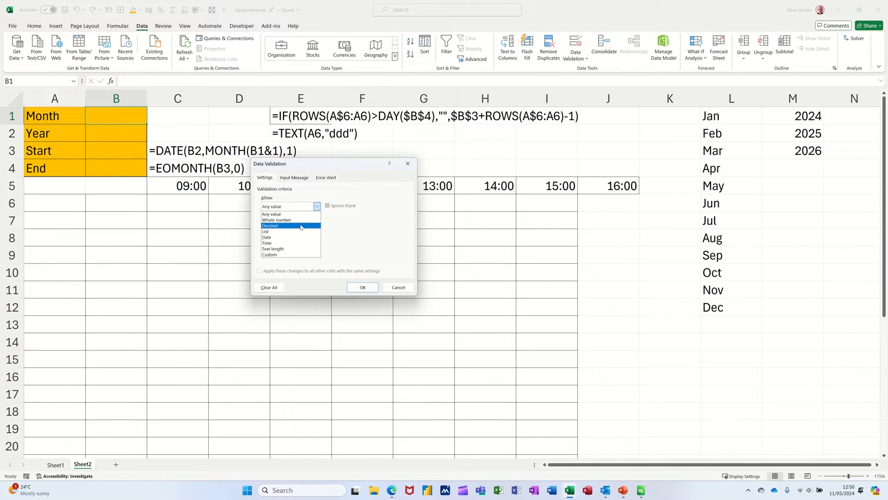
{"action": "left_click", "coordinate": [264, 232]}
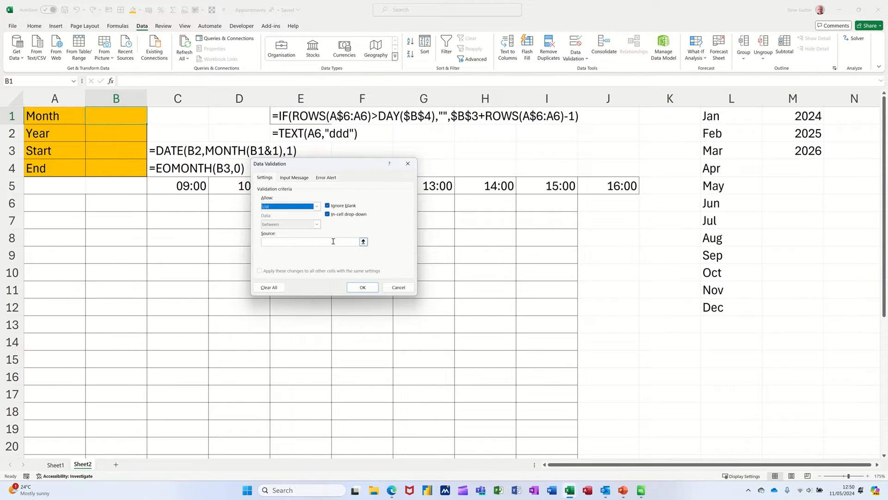
{"action": "left_click", "coordinate": [312, 241]}
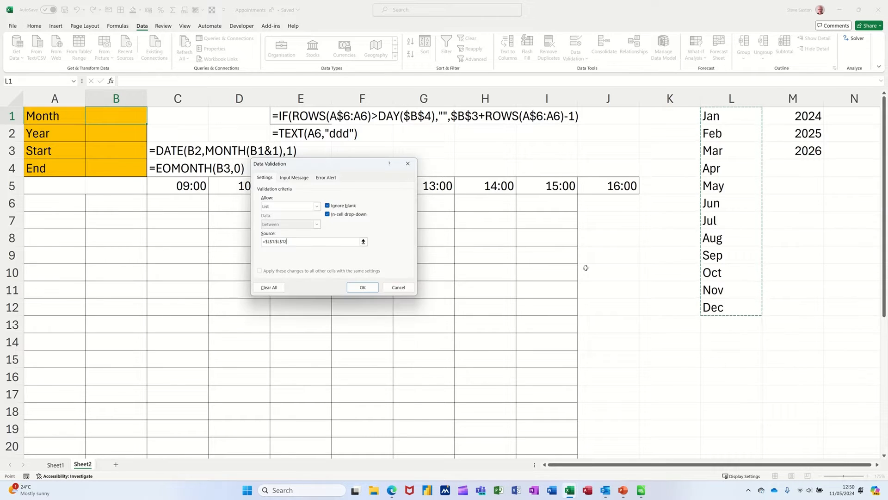
{"action": "left_click", "coordinate": [362, 287]}
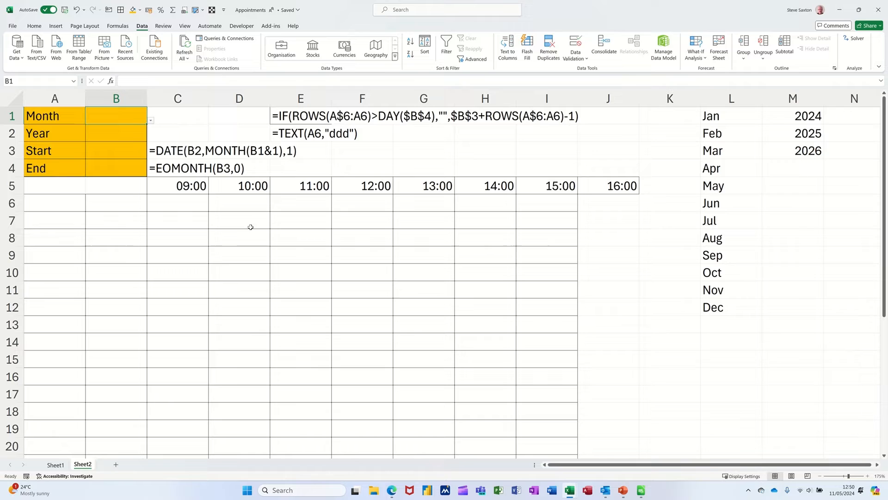
Step: Choose Jan from the new month dropdown in B1
{"action": "left_click", "coordinate": [150, 121]}
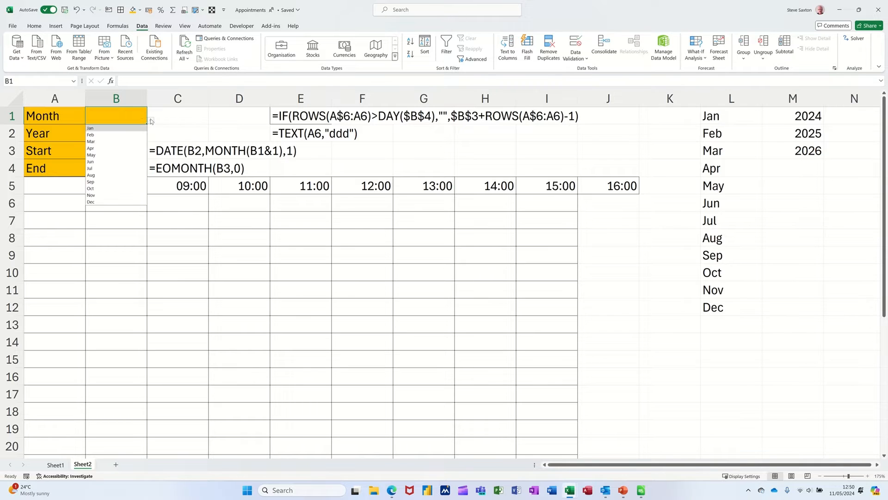
{"action": "left_click", "coordinate": [90, 128]}
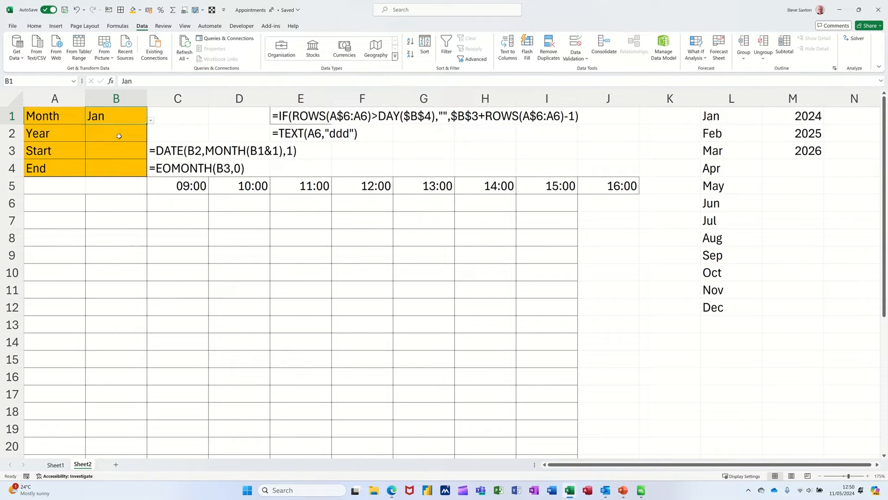
Step: Give B2 a list data validation sourced from the years in $M$1:$M$3
{"action": "left_click", "coordinate": [116, 133]}
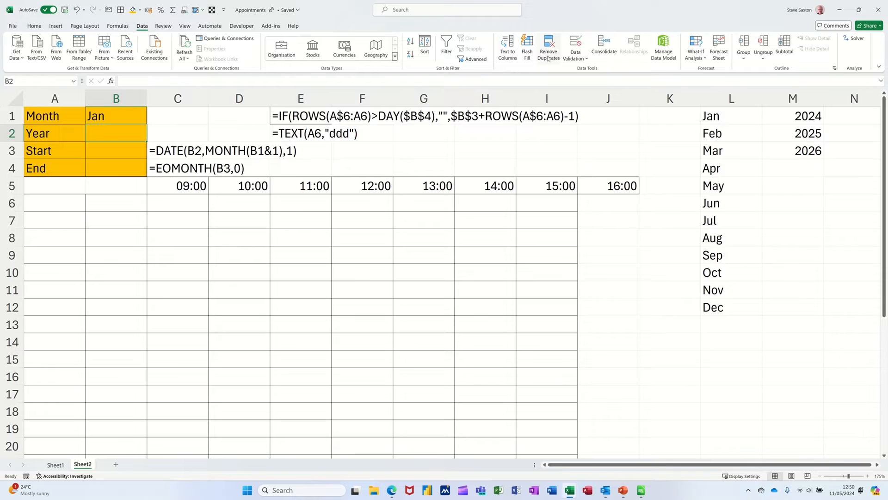
{"action": "left_click", "coordinate": [576, 47]}
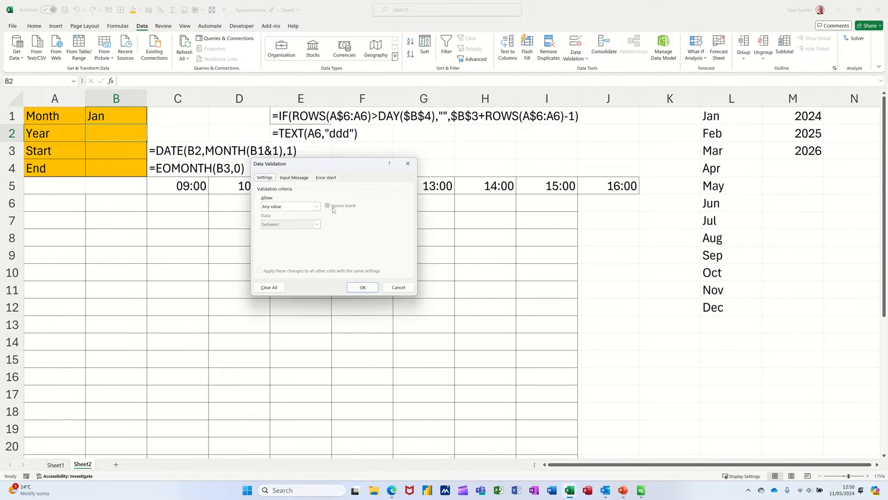
{"action": "left_click", "coordinate": [288, 205]}
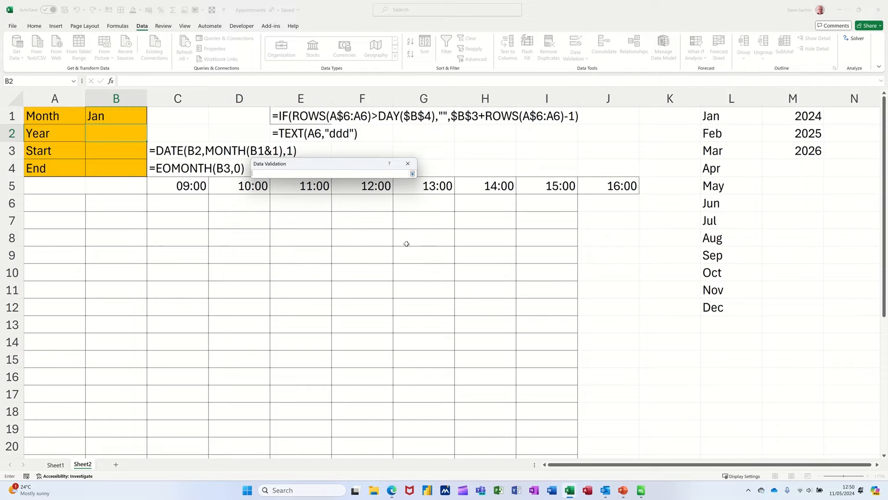
{"action": "left_click_drag", "start_coordinate": [793, 116], "coordinate": [793, 150]}
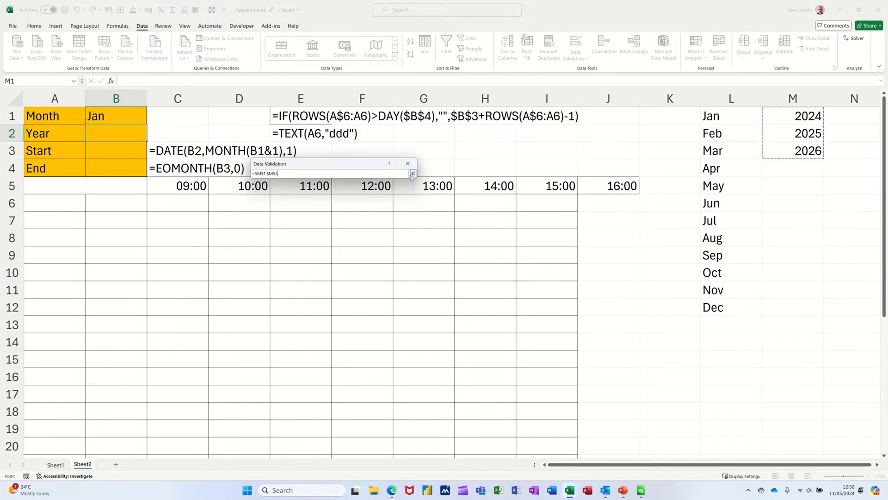
{"action": "left_click", "coordinate": [412, 172]}
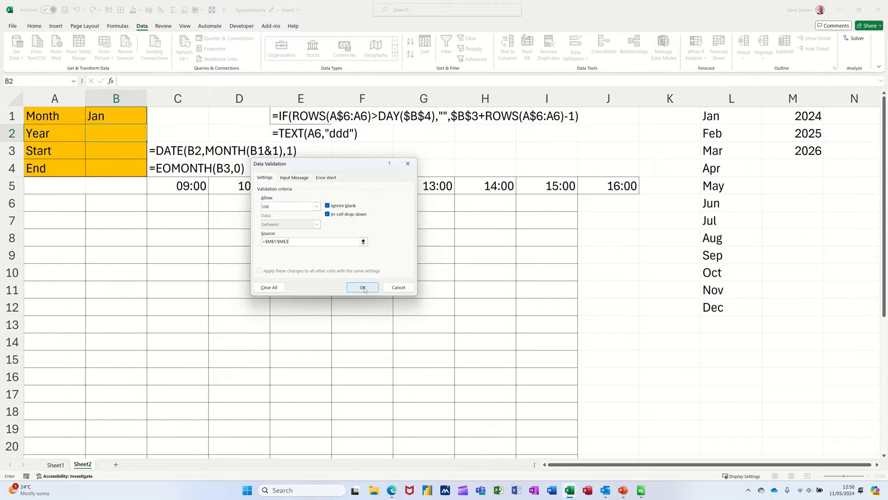
{"action": "left_click", "coordinate": [363, 288]}
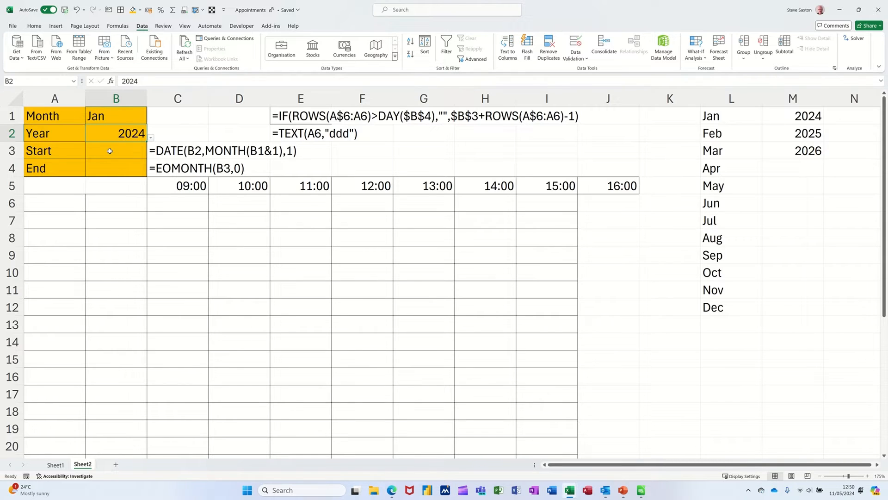
{"action": "left_click", "coordinate": [116, 150]}
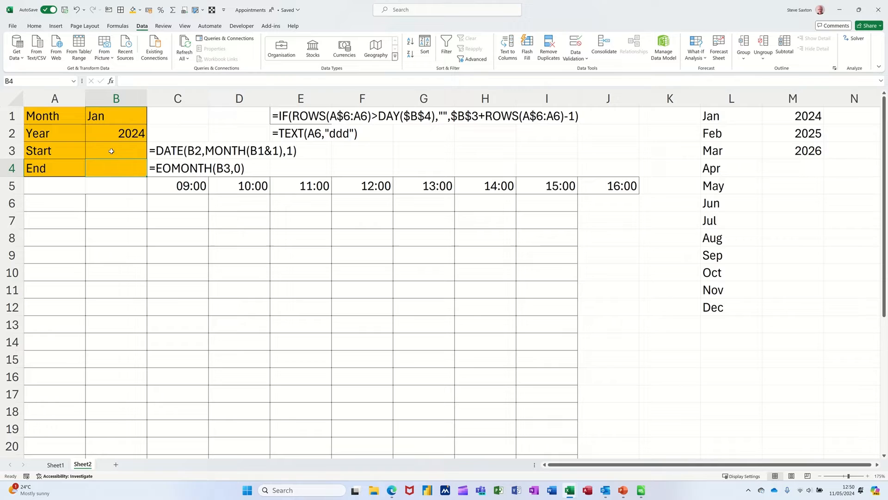
{"action": "mouse_move", "coordinate": [181, 216]}
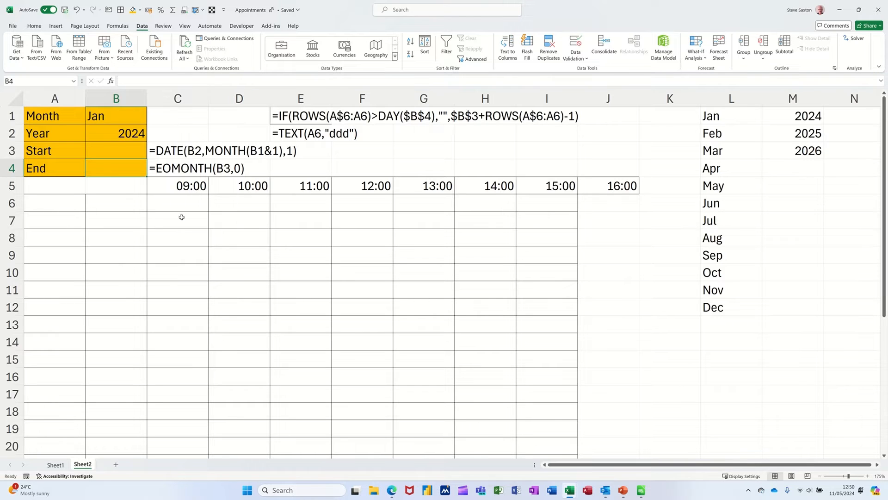
{"action": "mouse_move", "coordinate": [173, 212]}
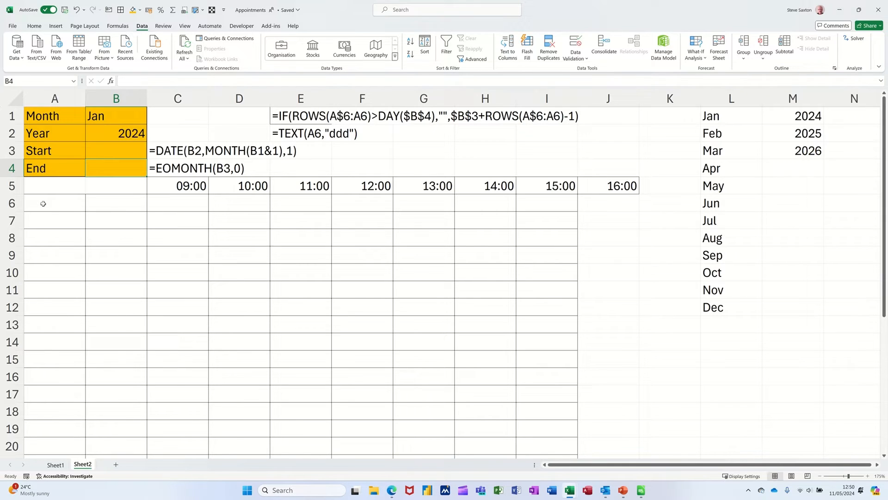
Step: Enter 11/05/2024 in A6 and fill the dates down to 19/05/2024 in A14
{"action": "left_click", "coordinate": [55, 203]}
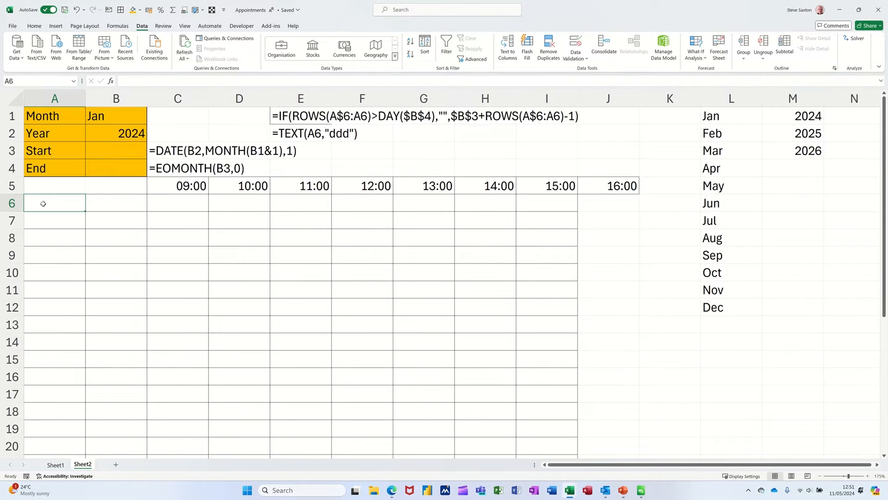
{"action": "type", "text": "11/05/2024"}
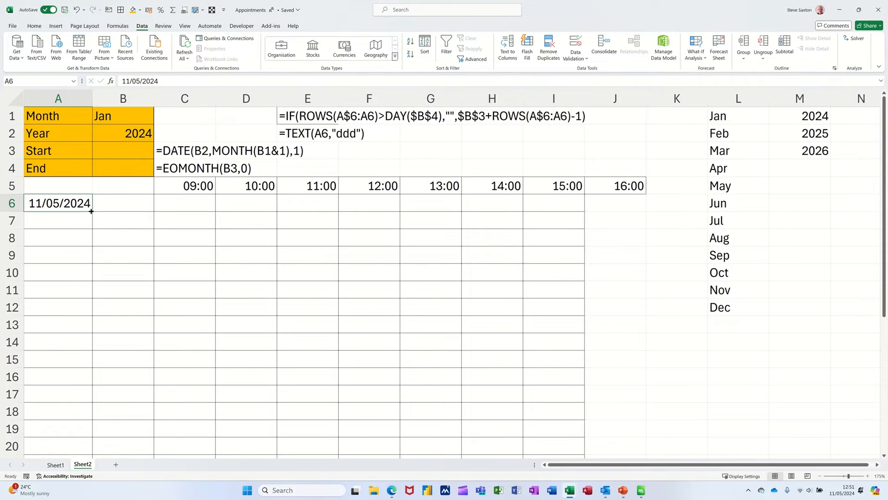
{"action": "left_click_drag", "start_coordinate": [91, 211], "coordinate": [90, 341]}
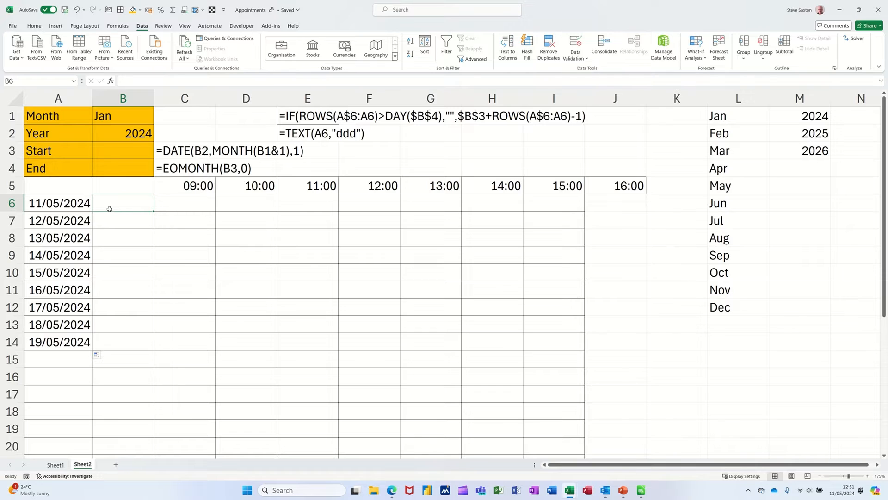
Step: Enter =TEXT(A6,"ddd") in B6 so weekday abbreviations show beside each date
{"action": "type", "text": "=text"}
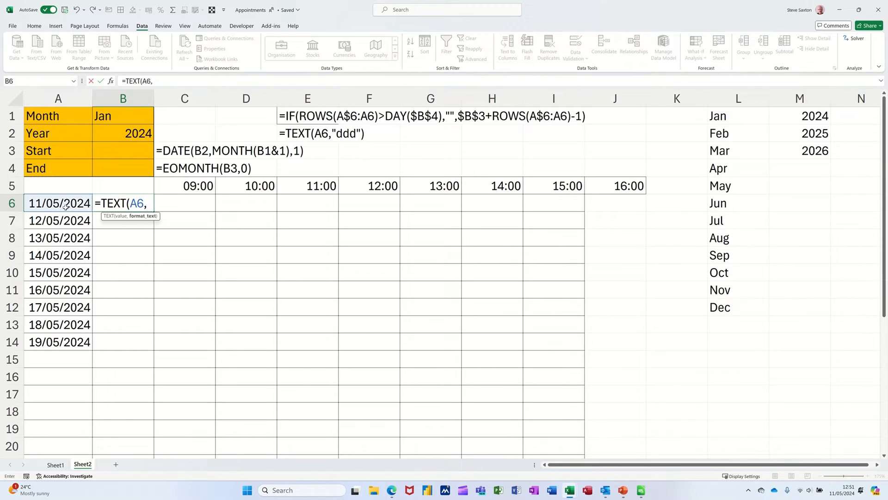
{"action": "type", "text": "\"ddd\")"}
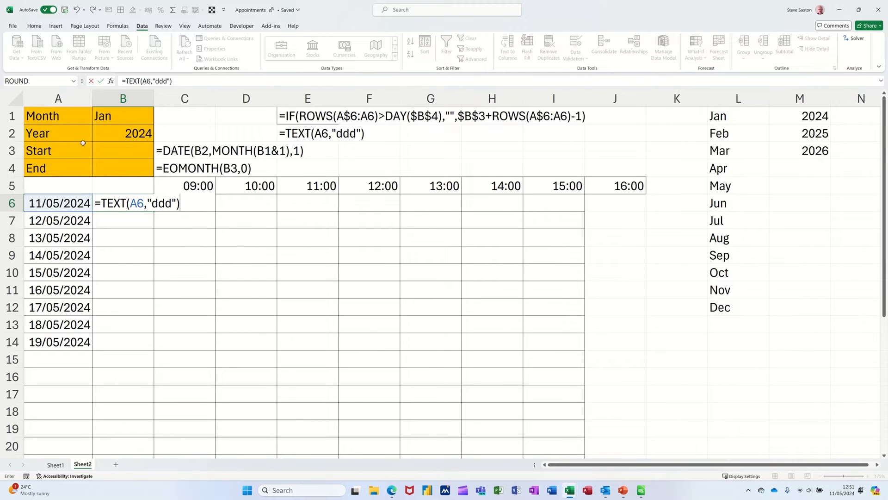
{"action": "key", "text": "Enter"}
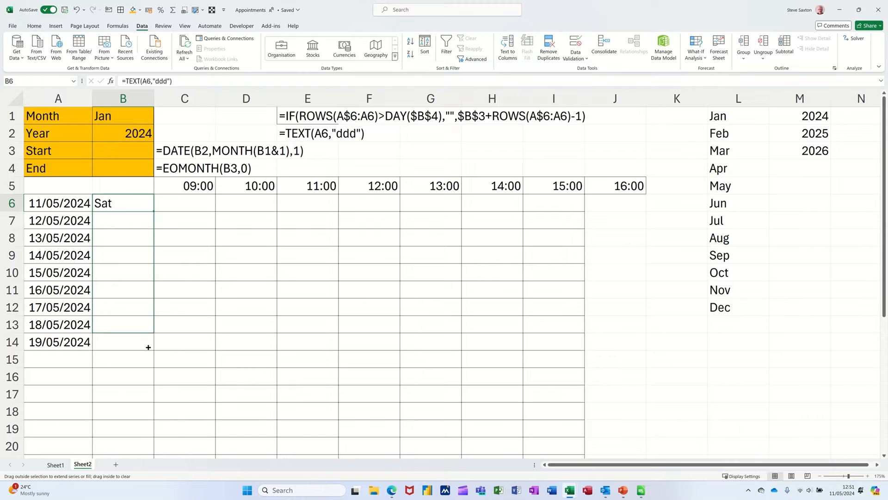
{"action": "scroll", "scroll_direction": "down", "scroll_amount": 3}
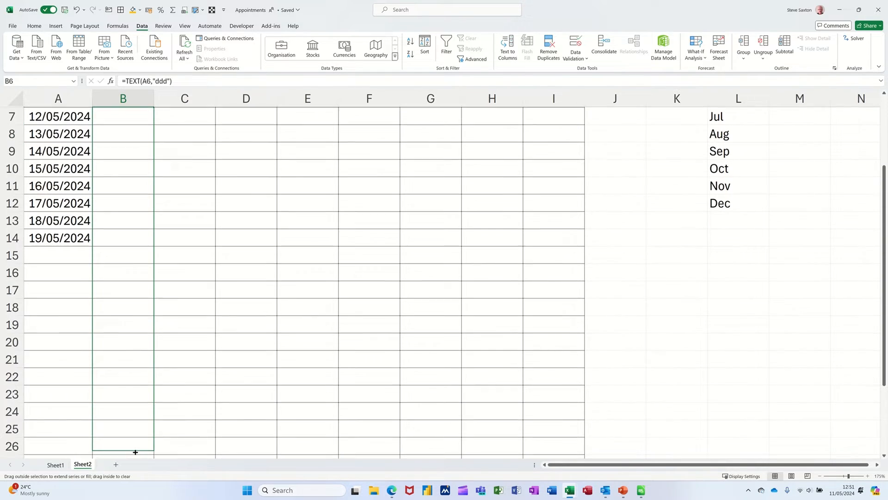
{"action": "scroll", "scroll_direction": "down", "scroll_amount": 3}
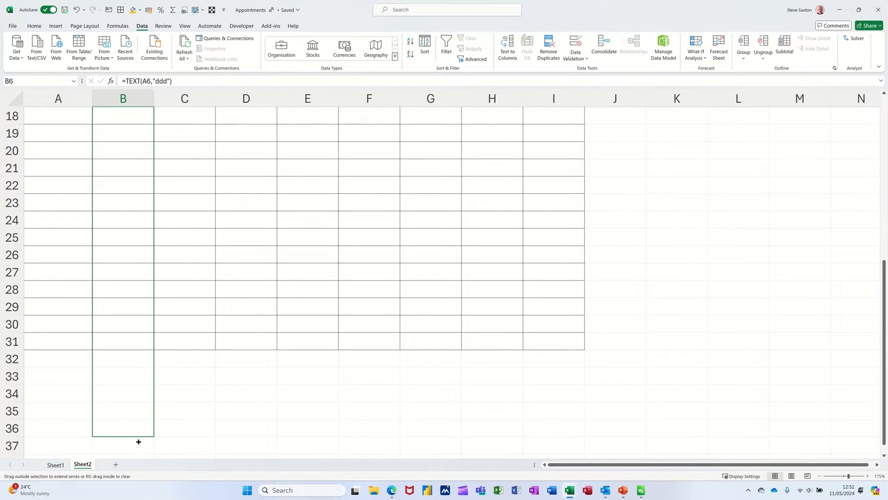
{"action": "scroll", "scroll_direction": "up", "scroll_amount": 3}
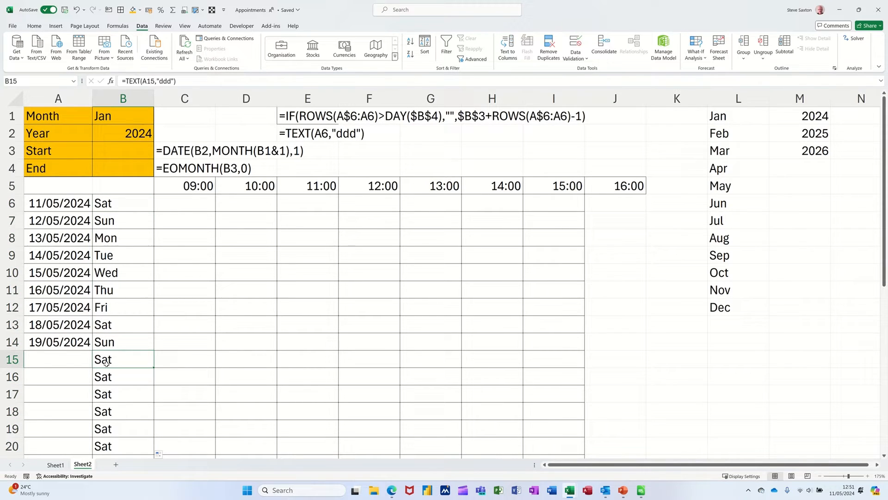
{"action": "mouse_move", "coordinate": [71, 356]}
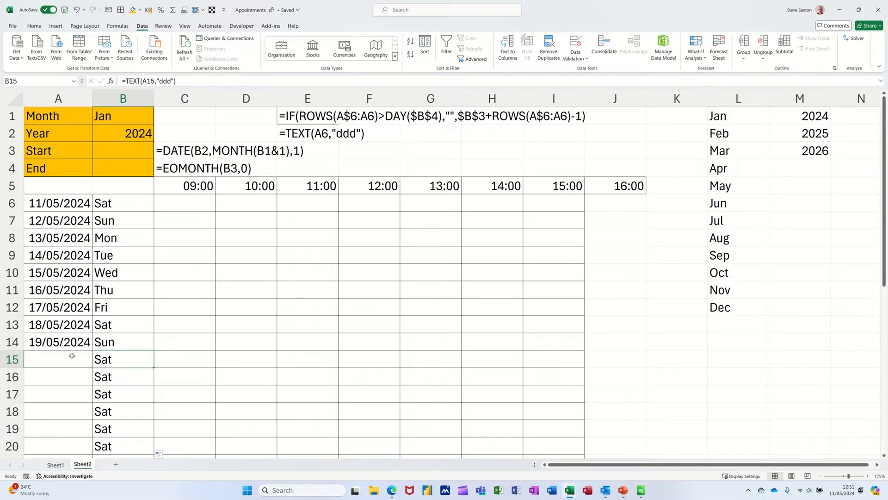
Step: Fill the dates further down column A and select the appointment grid C6:J20
{"action": "left_click", "coordinate": [58, 342]}
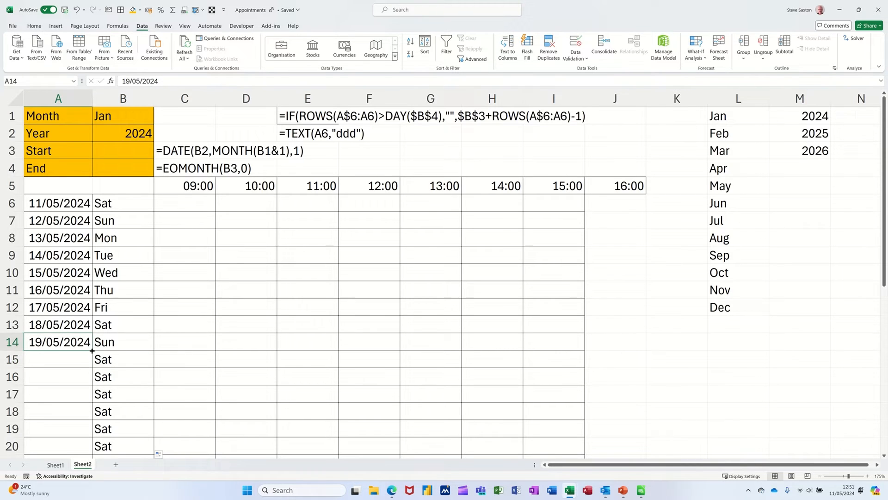
{"action": "left_click_drag", "start_coordinate": [92, 350], "coordinate": [91, 446]}
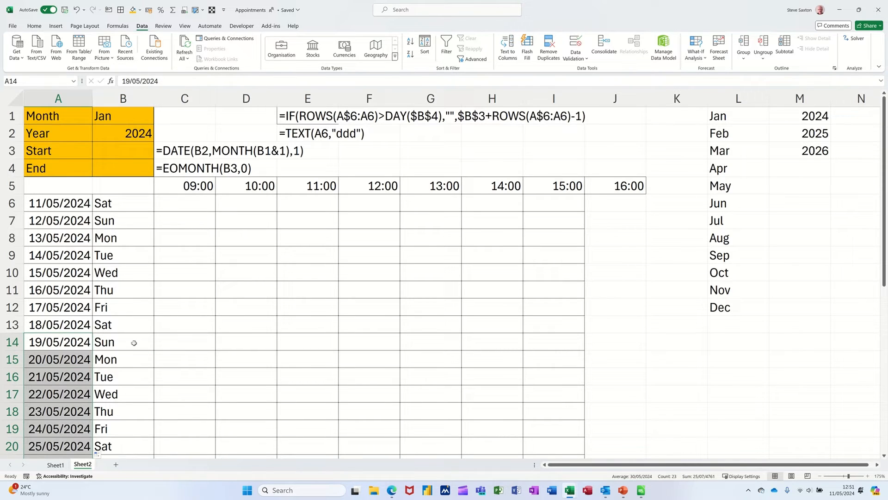
{"action": "left_click_drag", "start_coordinate": [184, 203], "coordinate": [430, 307]}
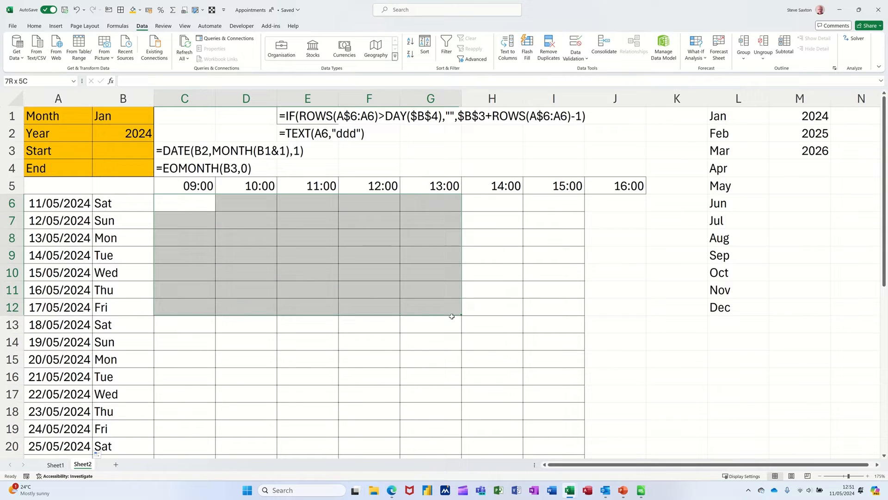
{"action": "left_click_drag", "start_coordinate": [451, 316], "coordinate": [603, 445]}
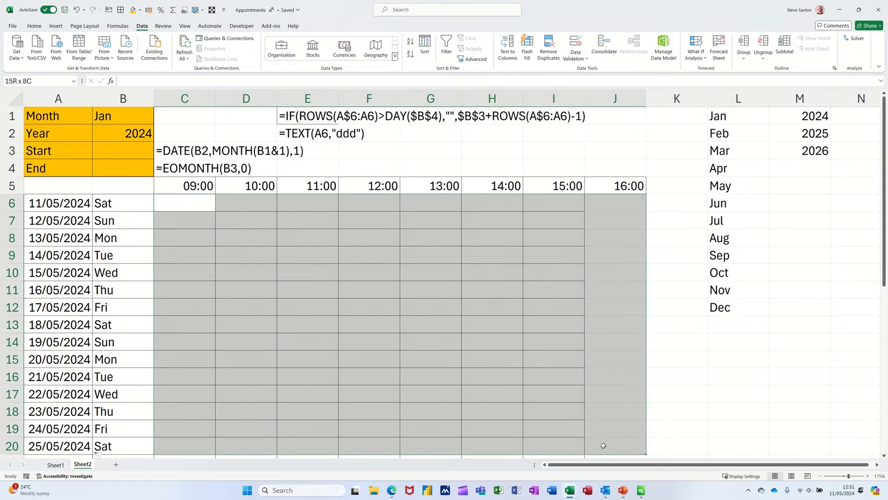
{"action": "scroll", "scroll_direction": "down", "scroll_amount": 3}
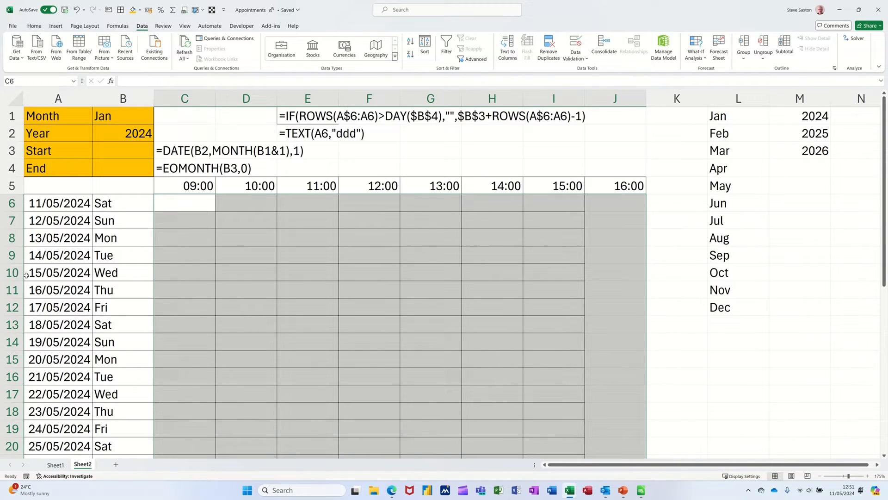
Step: Restart the date list at 01/01/2024 in A6 so the weekdays begin with Mon
{"action": "left_click", "coordinate": [58, 202]}
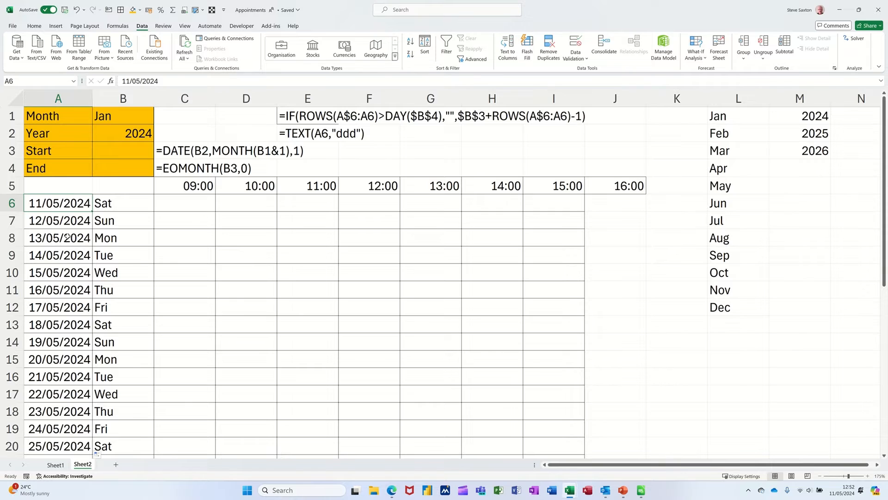
{"action": "type", "text": "1/1/2"}
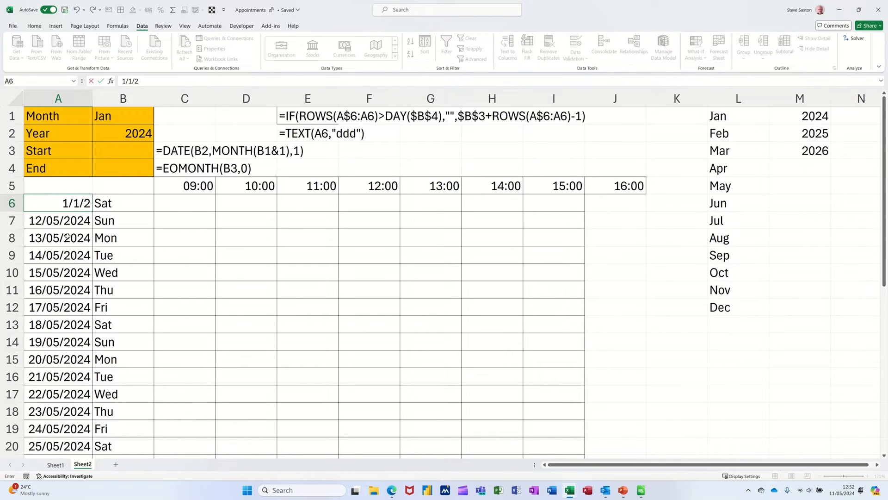
{"action": "key", "text": "Enter"}
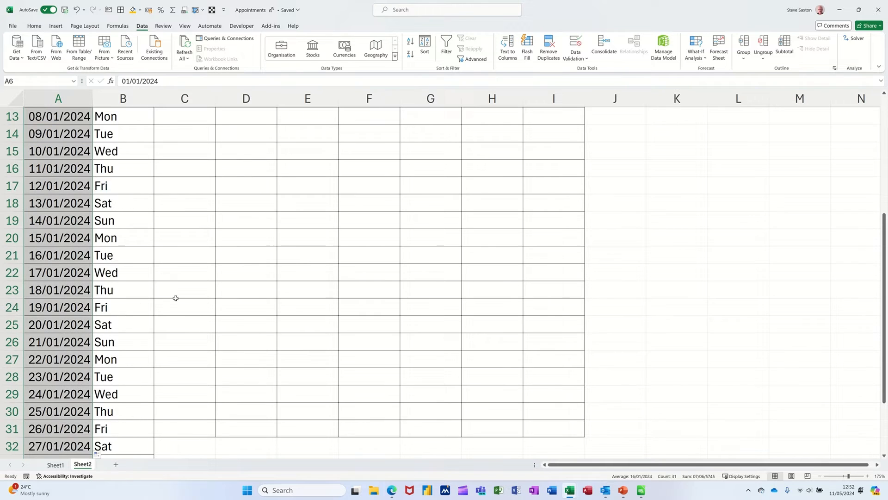
{"action": "scroll", "scroll_direction": "down", "scroll_amount": 3}
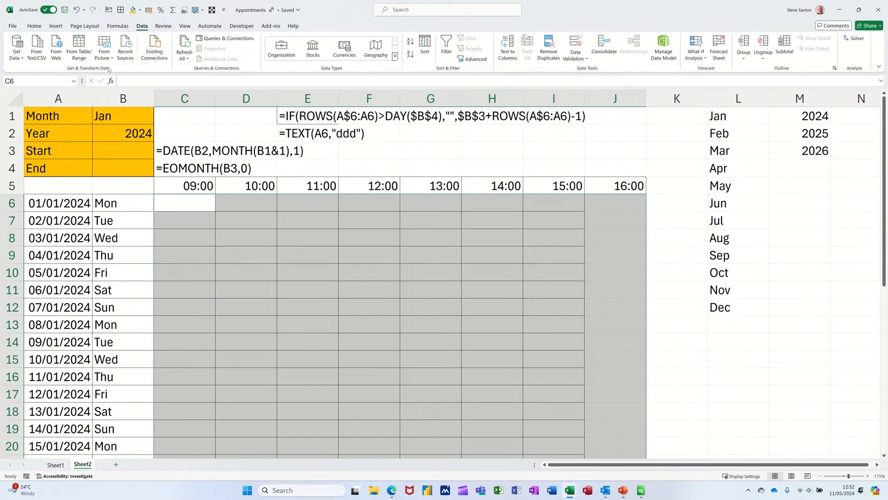
Step: Create a formula-based conditional formatting rule =OR($B6="Sat",$B6="Sun") for the grid
{"action": "left_click", "coordinate": [33, 25]}
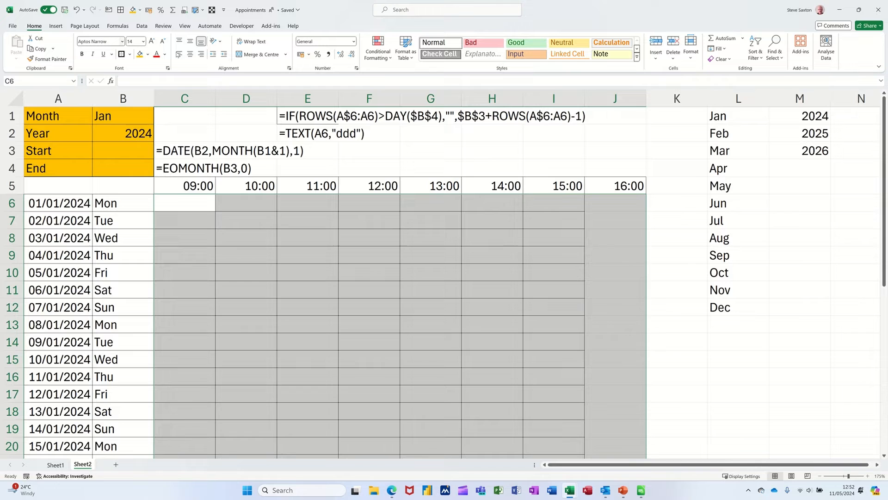
{"action": "left_click", "coordinate": [378, 48]}
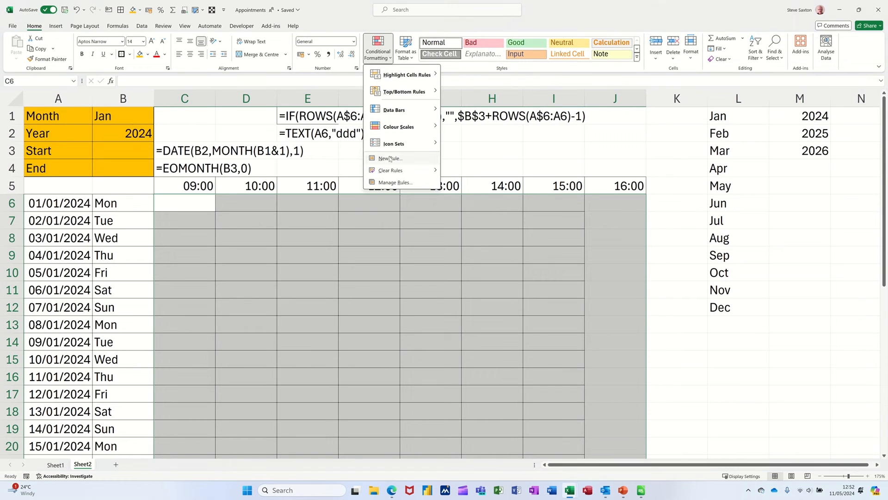
{"action": "left_click", "coordinate": [394, 182]}
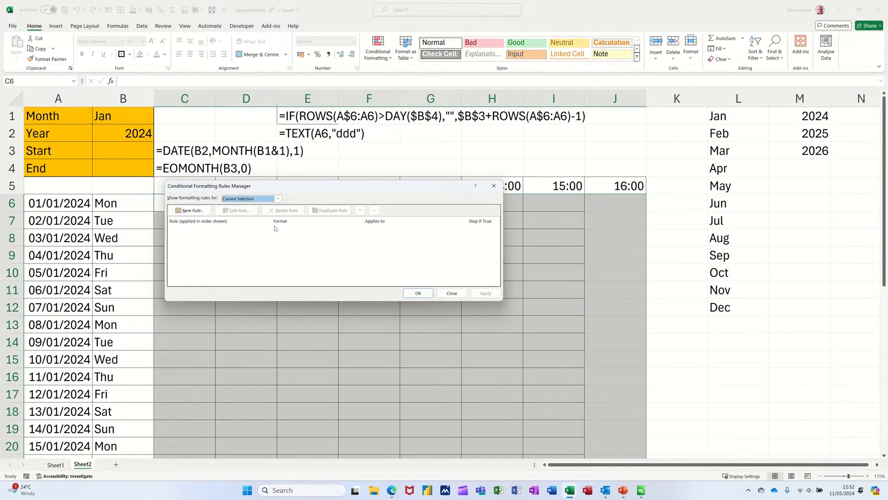
{"action": "left_click", "coordinate": [190, 210]}
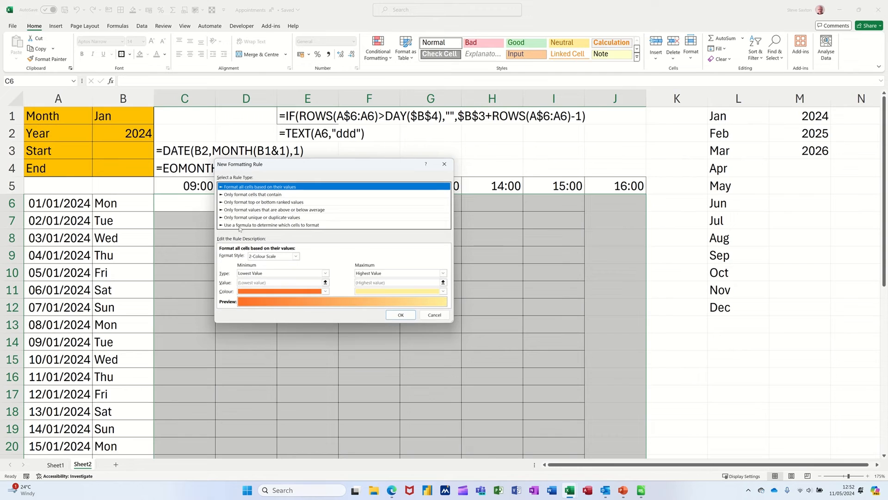
{"action": "left_click", "coordinate": [270, 225]}
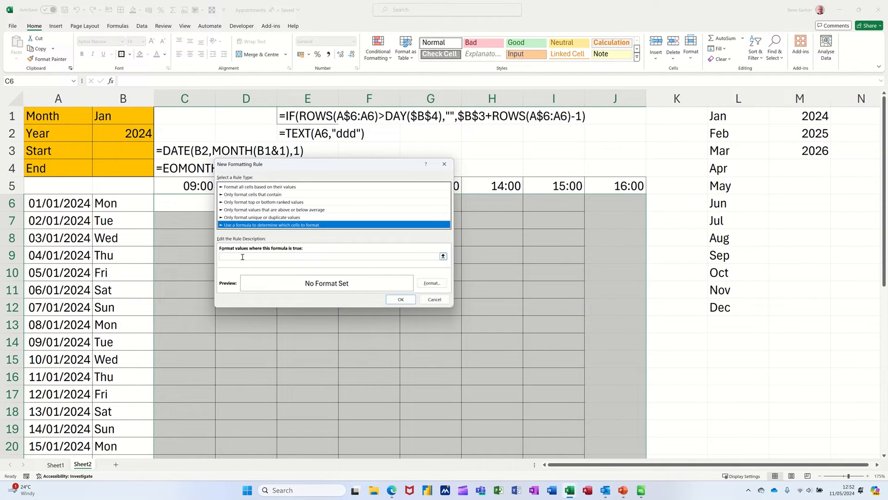
{"action": "left_click", "coordinate": [332, 255]}
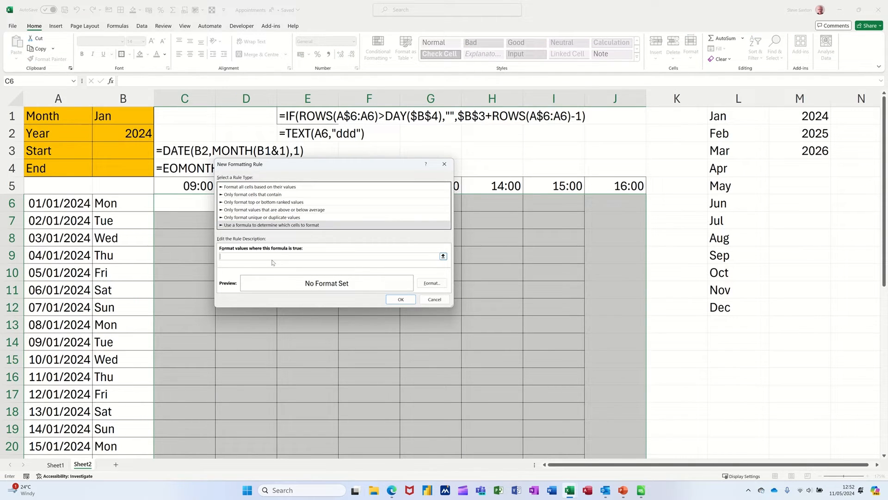
{"action": "type", "text": "or("}
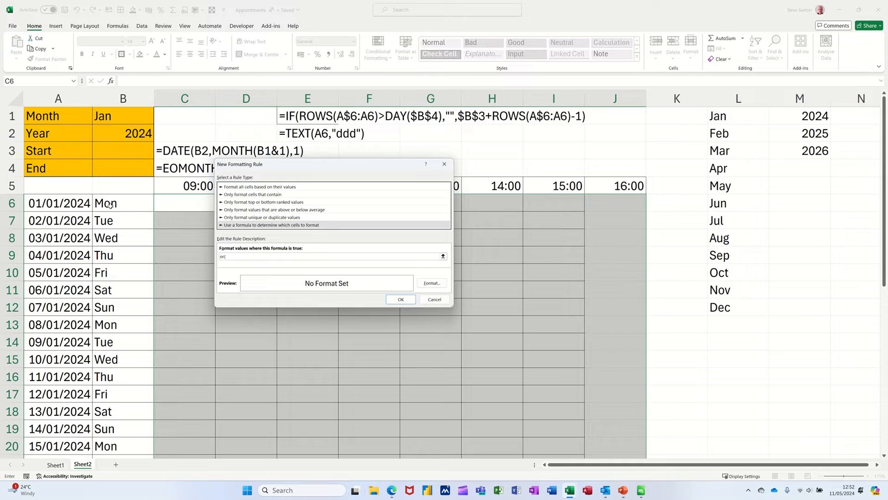
{"action": "left_click", "coordinate": [122, 203]}
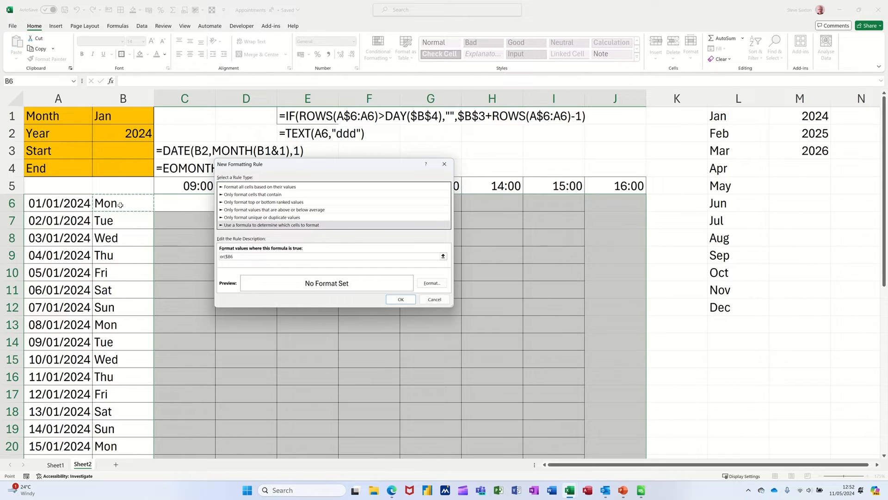
{"action": "type", "text": "=\"Sat\",$B6"}
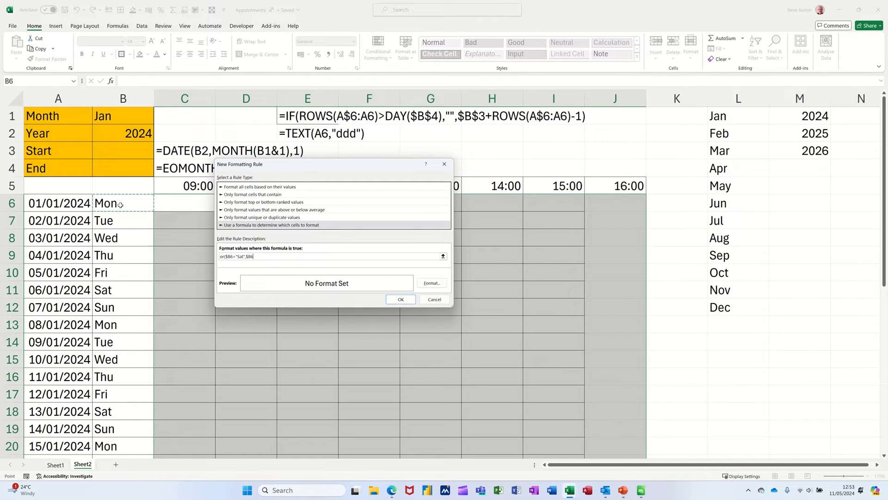
{"action": "type", "text": "=\"Sun\")"}
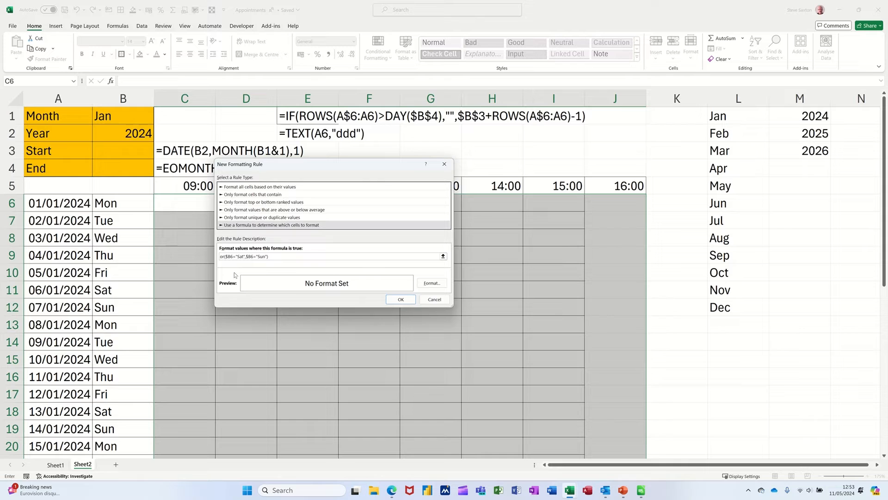
Step: Set the rule's format to a green fill and apply the weekend shading
{"action": "left_click", "coordinate": [431, 283]}
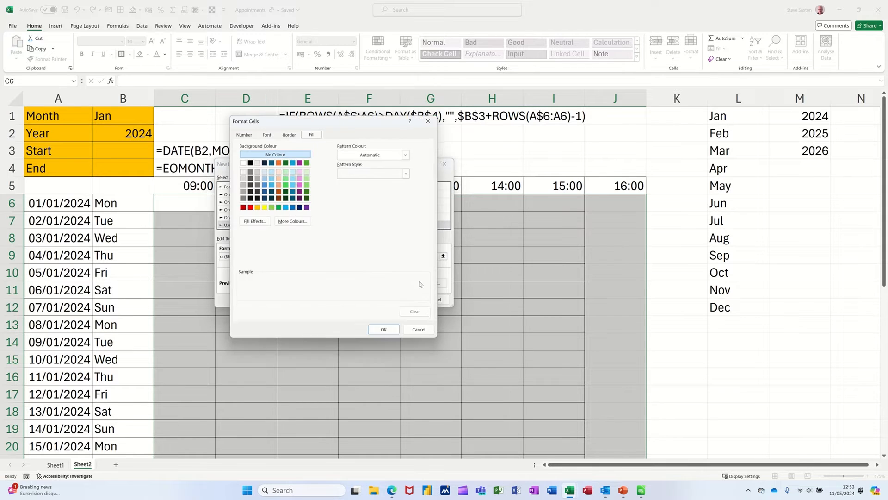
{"action": "left_click", "coordinate": [271, 207]}
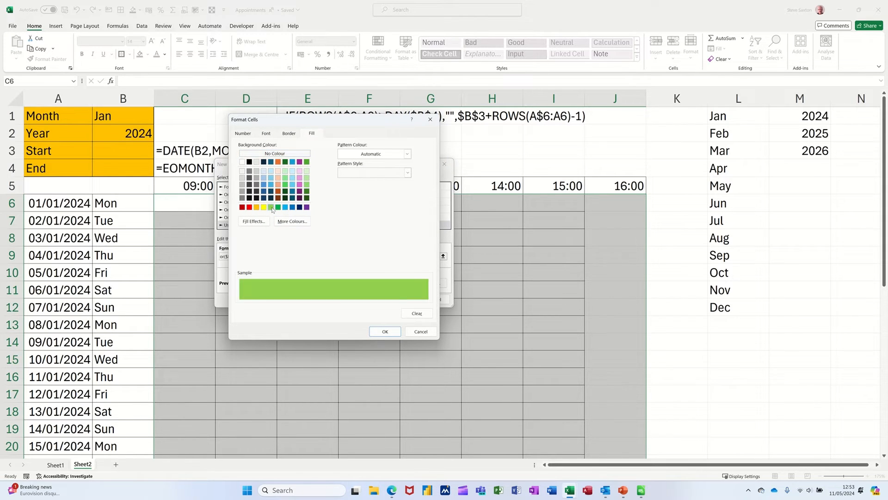
{"action": "left_click", "coordinate": [385, 330]}
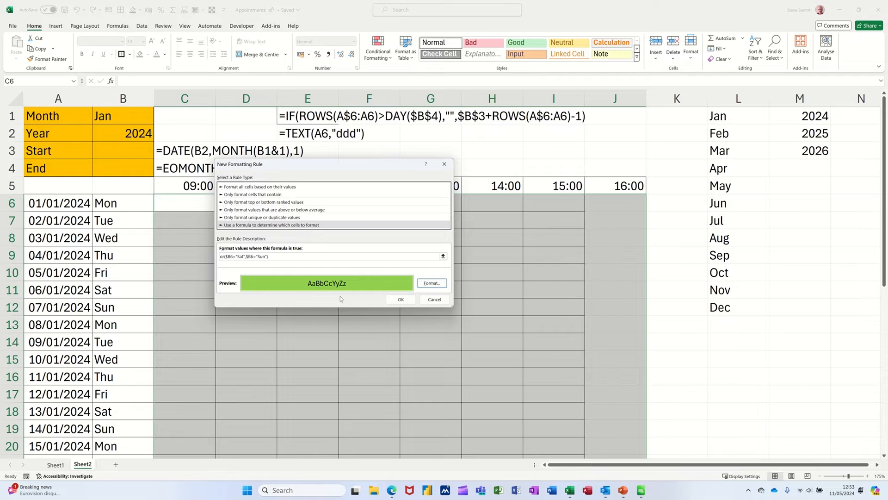
{"action": "left_click", "coordinate": [401, 299]}
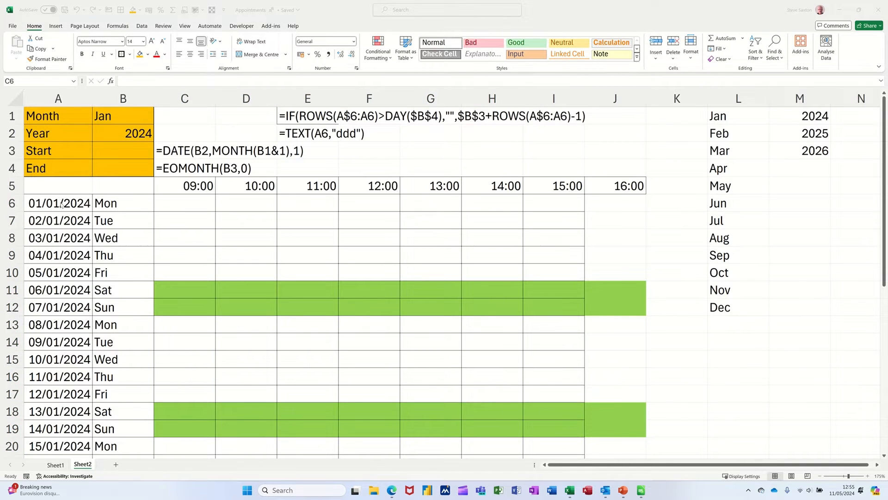
Step: Change the first date in A6 to 11/05/2024 so dates, weekdays and shading update
{"action": "left_click", "coordinate": [58, 202]}
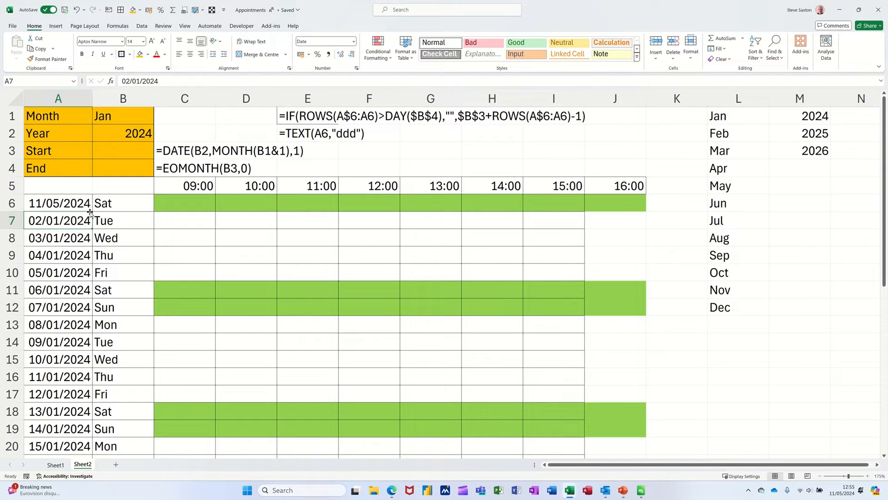
{"action": "left_click", "coordinate": [59, 203]}
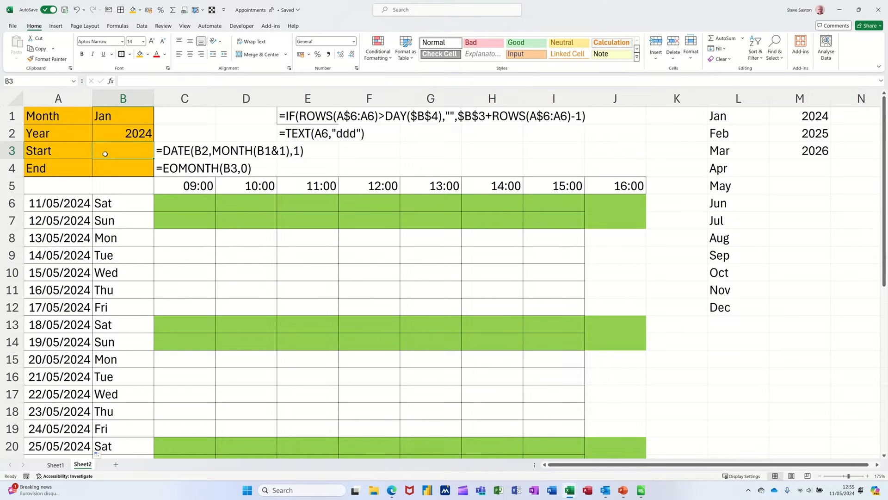
Step: Enter =DATE(B2,MONTH(B1&1),1) in B3 so Start shows 01/01/2024
{"action": "type", "text": "=date"}
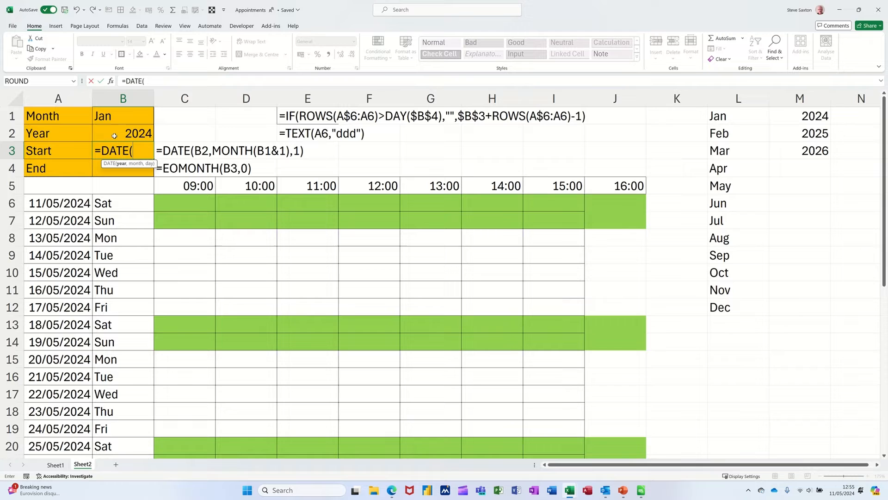
{"action": "left_click", "coordinate": [138, 133]}
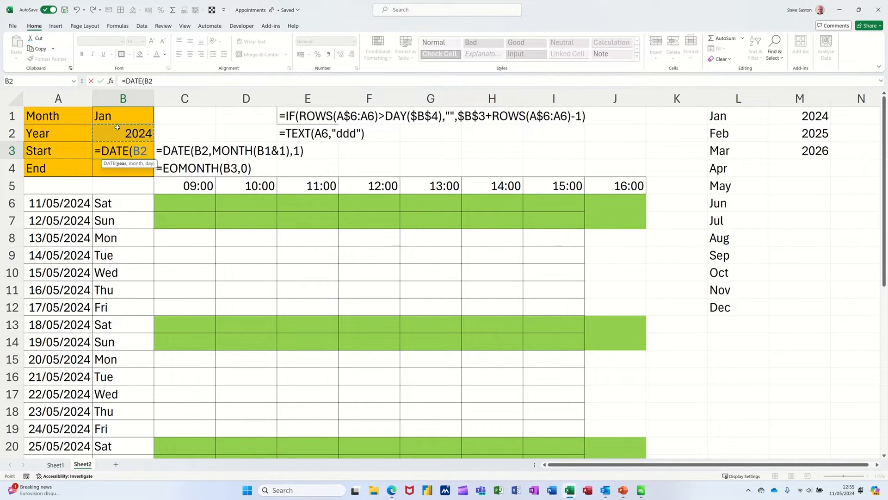
{"action": "type", "text": ","}
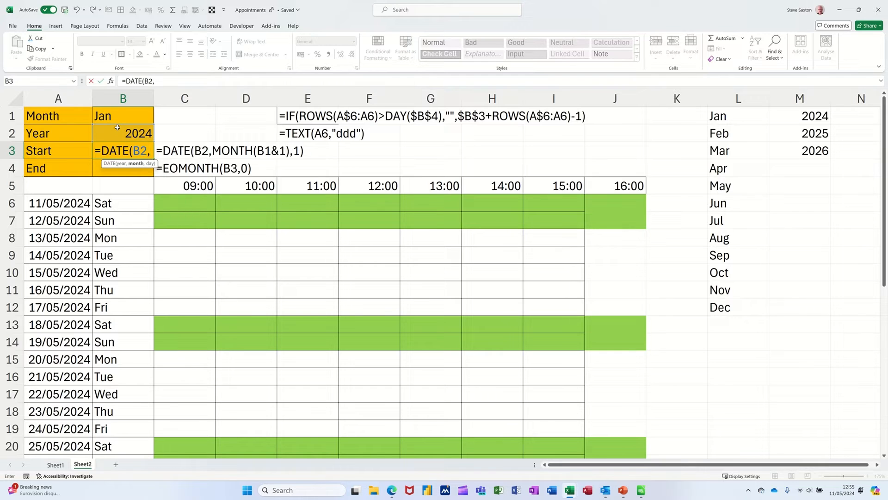
{"action": "type", "text": "month"}
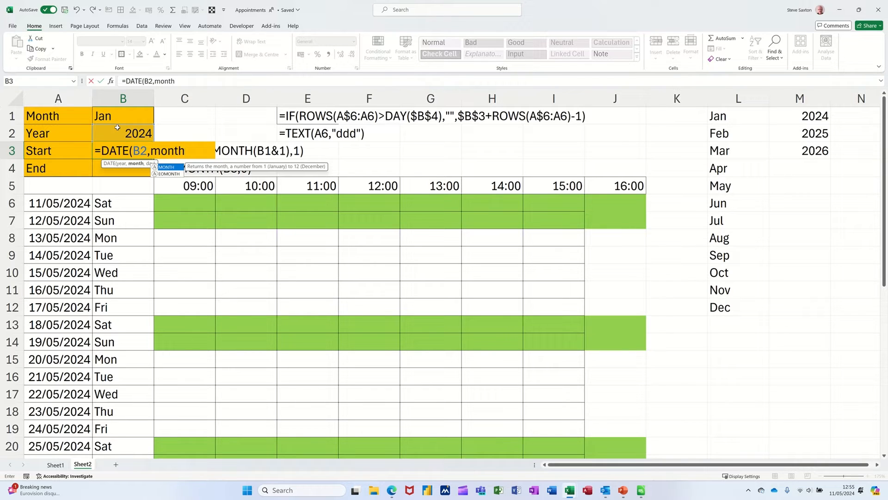
{"action": "type", "text": "MONTH("}
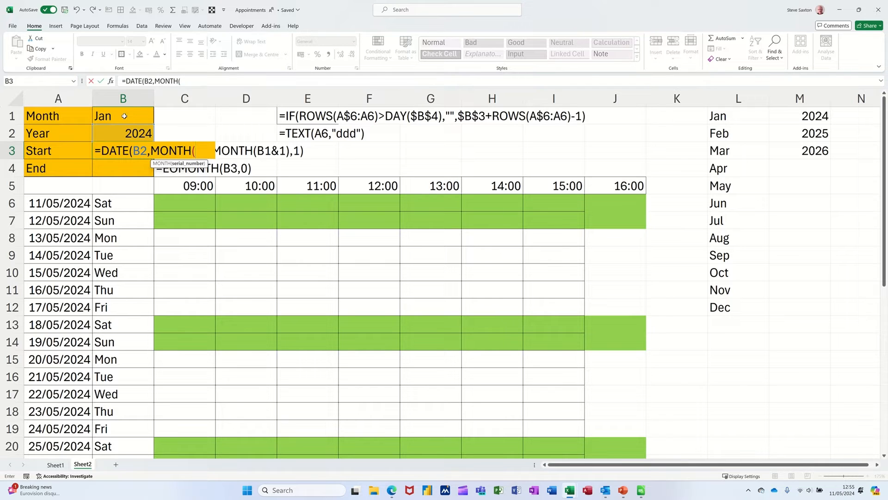
{"action": "left_click", "coordinate": [102, 115]}
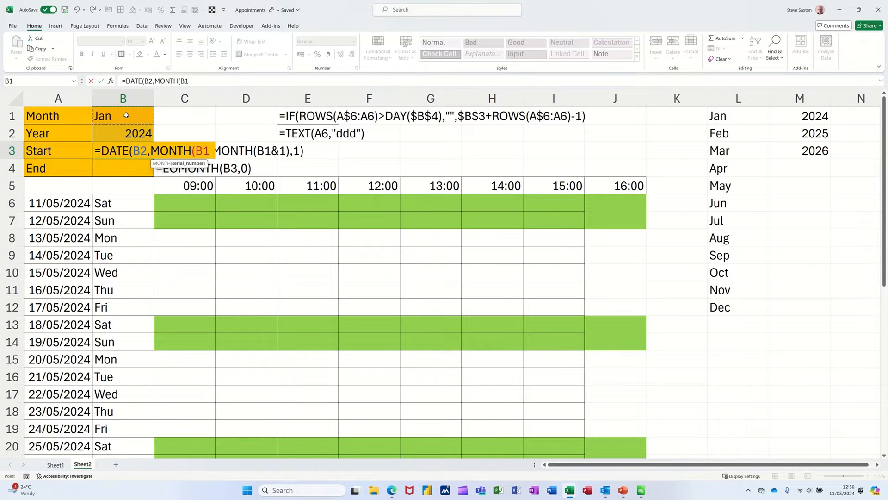
{"action": "type", "text": "&"}
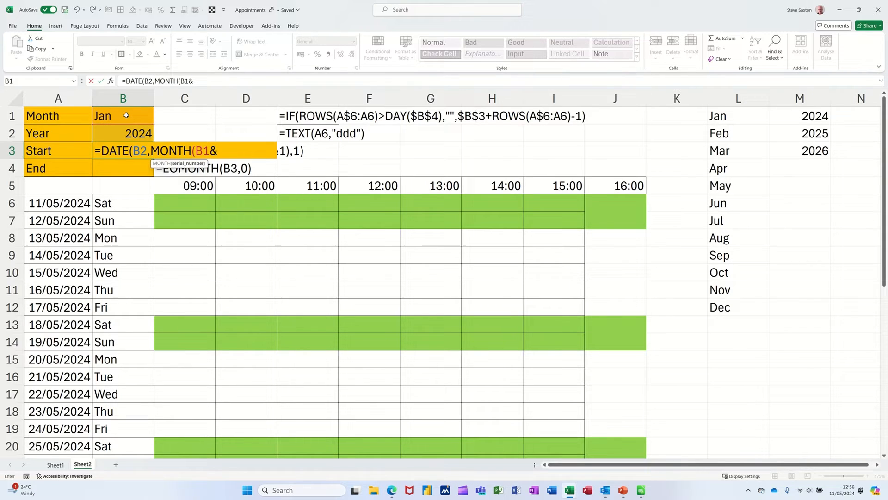
{"action": "type", "text": "1)"}
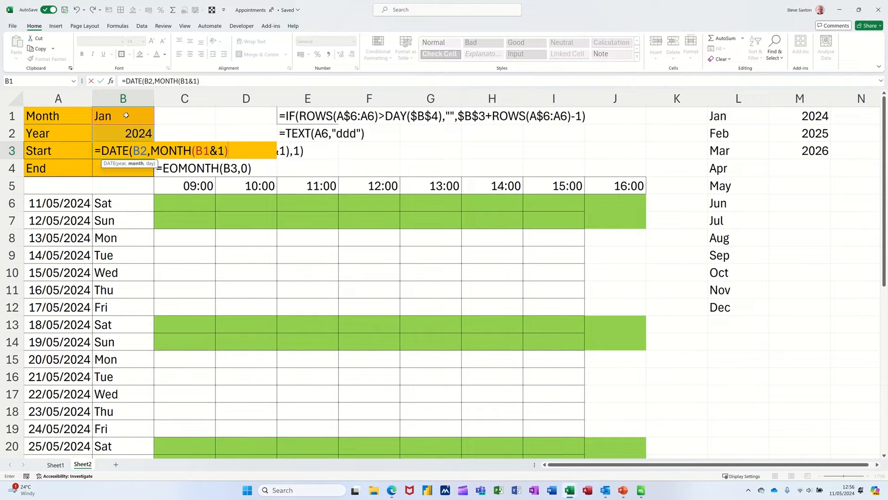
{"action": "type", "text": ","}
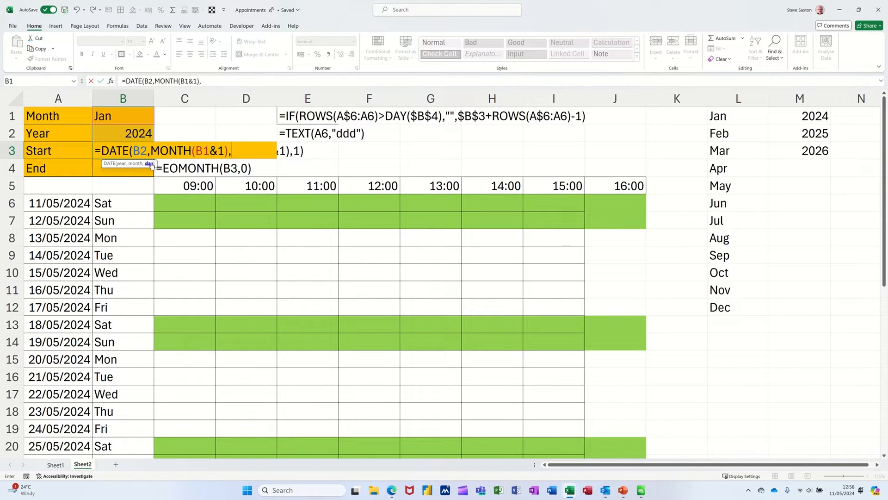
{"action": "type", "text": "1)"}
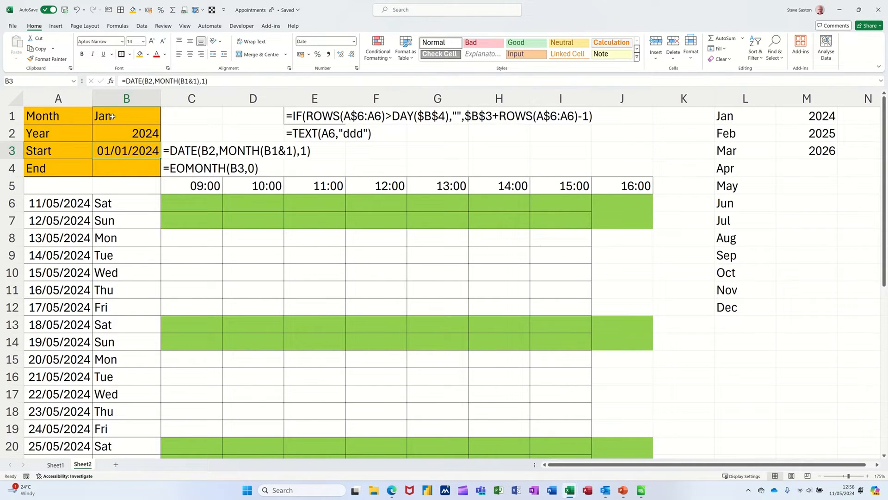
Step: Enter =EOMONTH(B3,0) in the End cell B4 to give the month's last day
{"action": "left_click", "coordinate": [126, 167]}
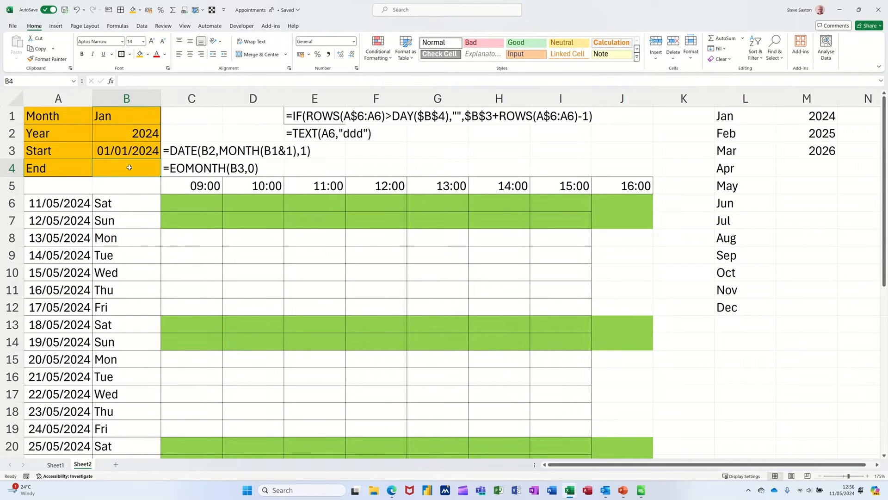
{"action": "type", "text": "=eo"}
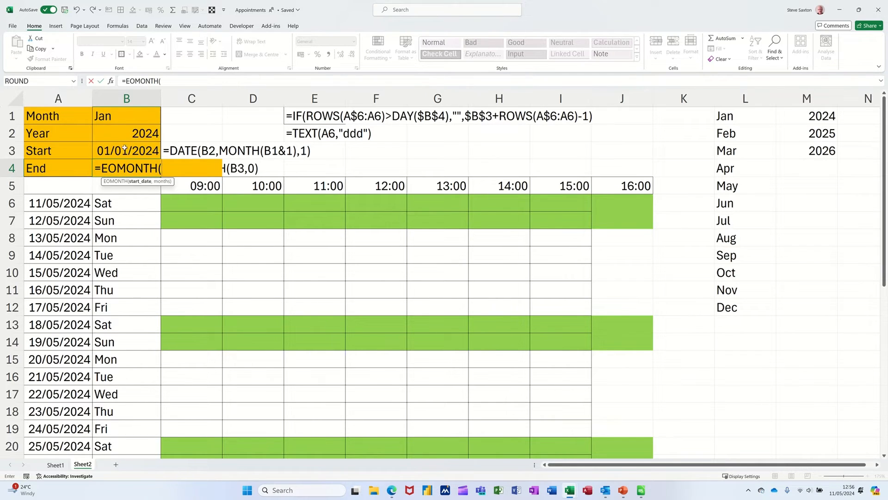
{"action": "left_click", "coordinate": [128, 151]}
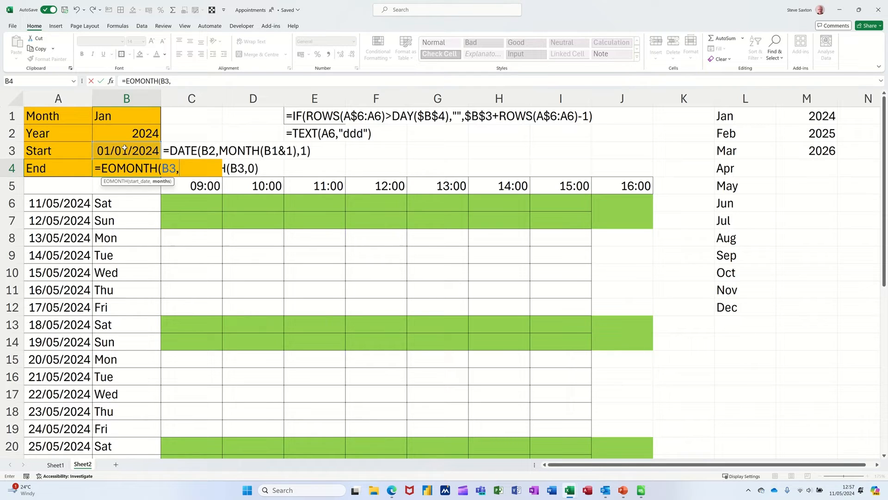
{"action": "type", "text": "0)"}
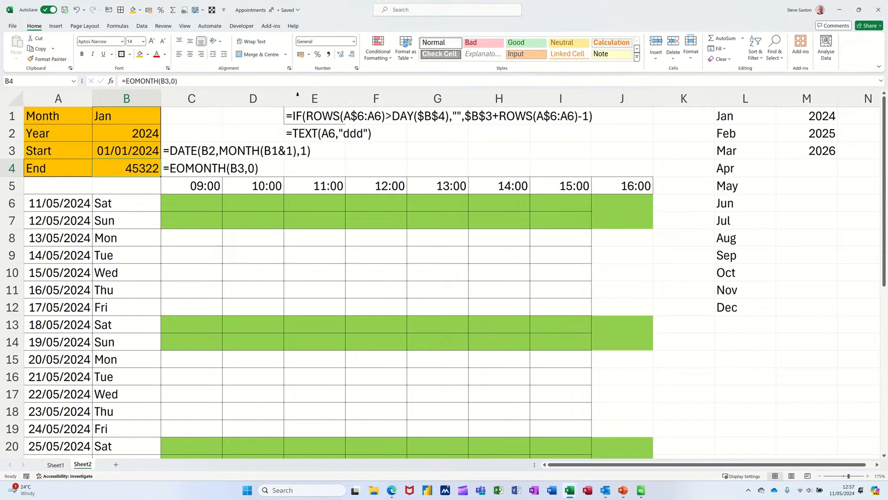
Step: Show the End cell as a date, switch the Month to Feb, and select the old dates in column A
{"action": "left_click", "coordinate": [352, 41]}
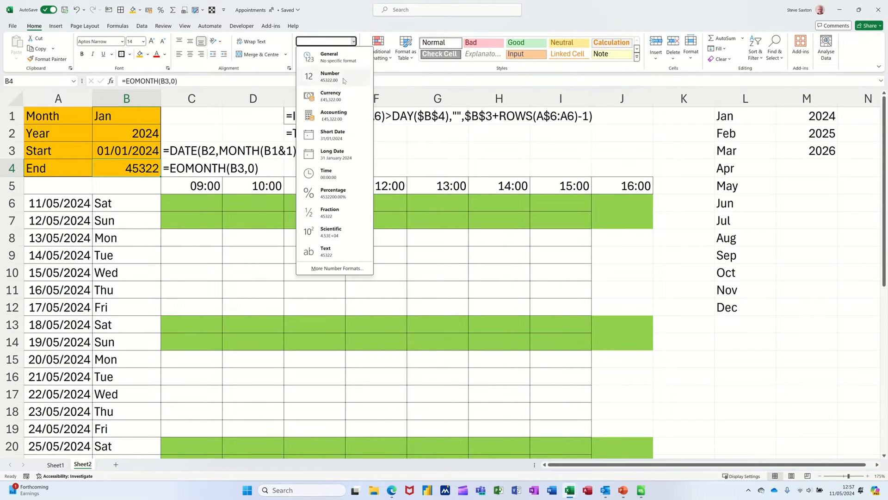
{"action": "left_click", "coordinate": [332, 134]}
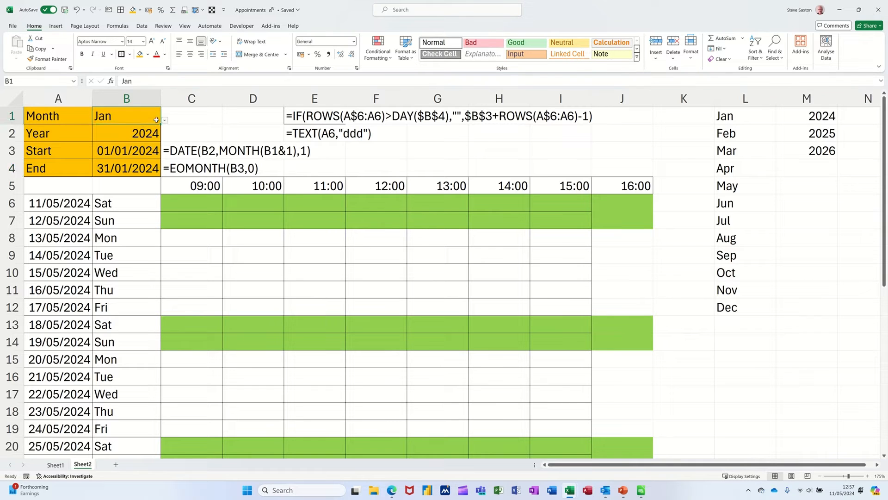
{"action": "left_click", "coordinate": [165, 120]}
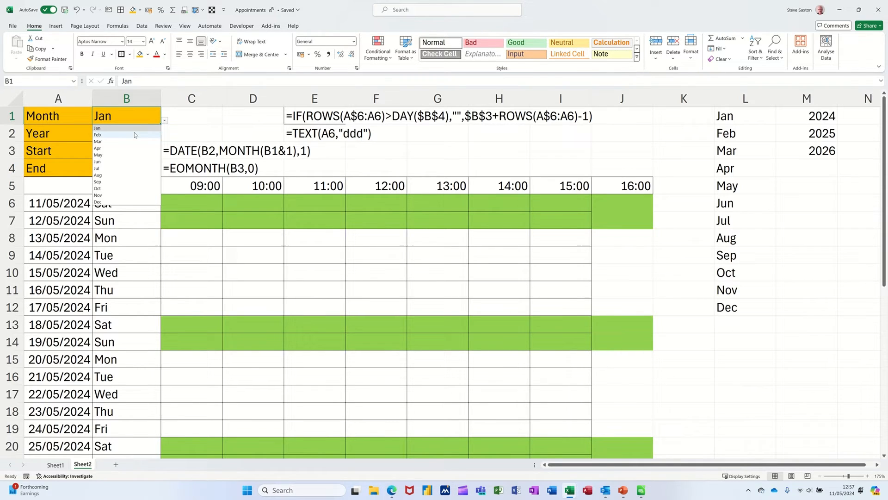
{"action": "left_click", "coordinate": [97, 134]}
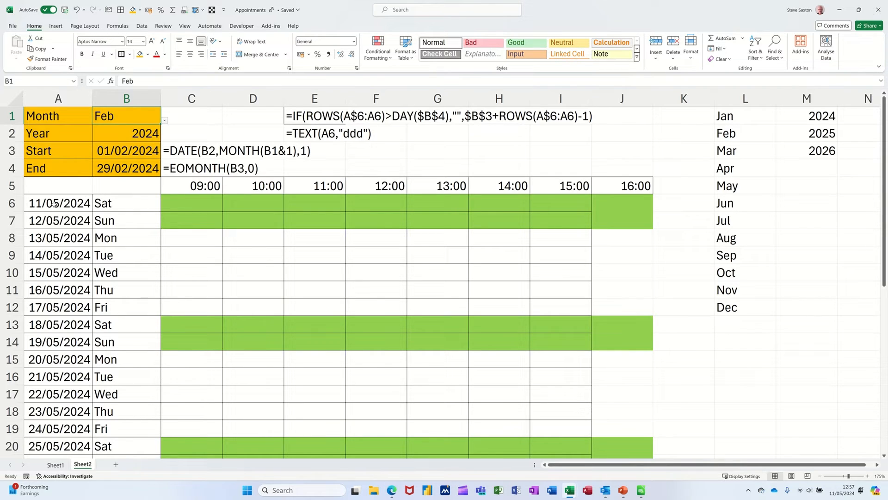
{"action": "left_click", "coordinate": [58, 203]}
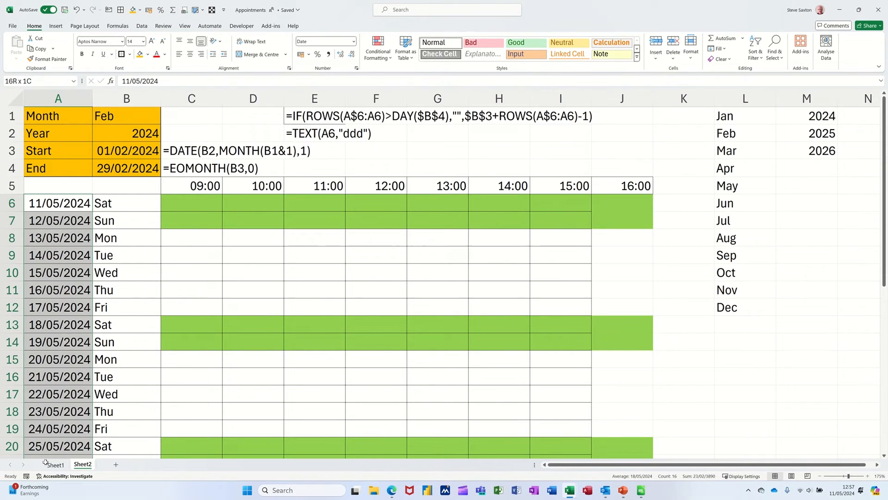
Step: Scroll through the cleared date column back toward the first date cell
{"action": "scroll", "scroll_direction": "down", "scroll_amount": 3}
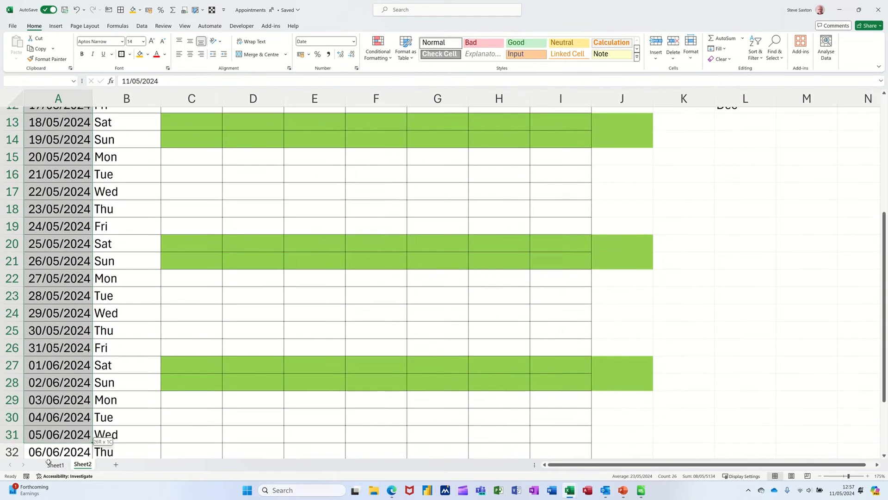
{"action": "scroll", "scroll_direction": "down", "scroll_amount": 3}
{"action": "type", "text": "="}
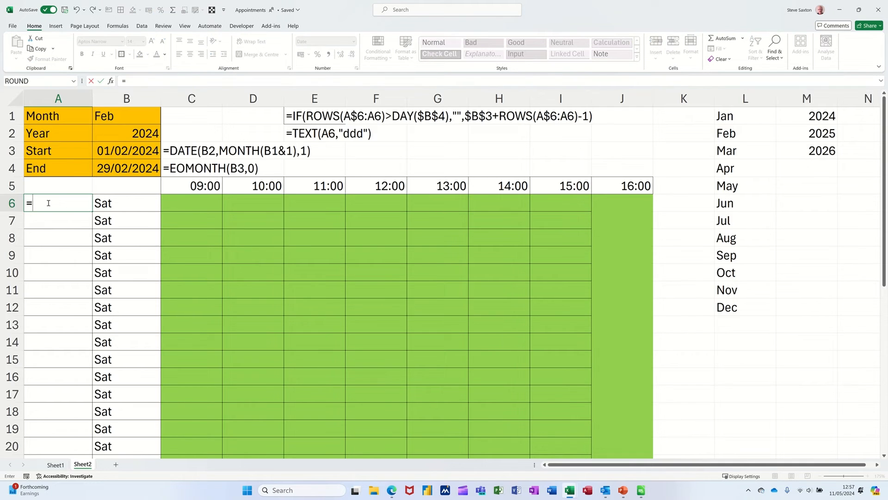
Step: Begin A6 with =IF(ROWS(A$6:A6)>DAY($B$4),"" so rows past the month end stay blank
{"action": "type", "text": "IF("}
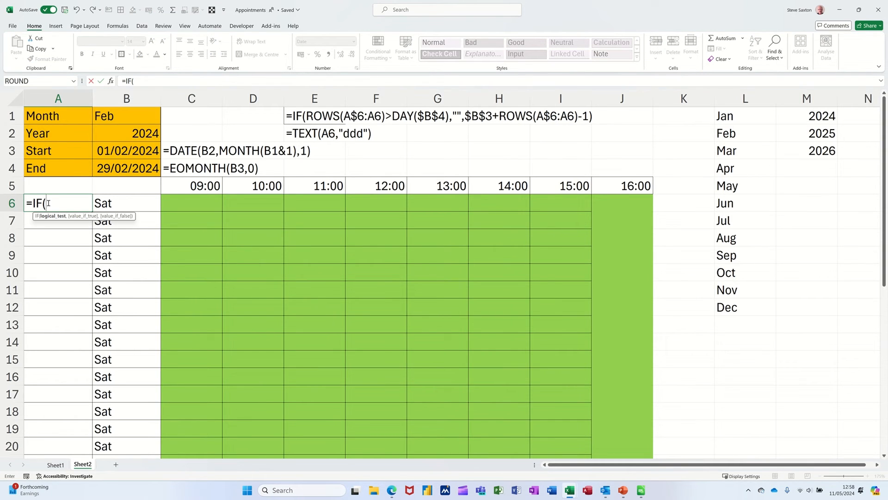
{"action": "type", "text": "ro"}
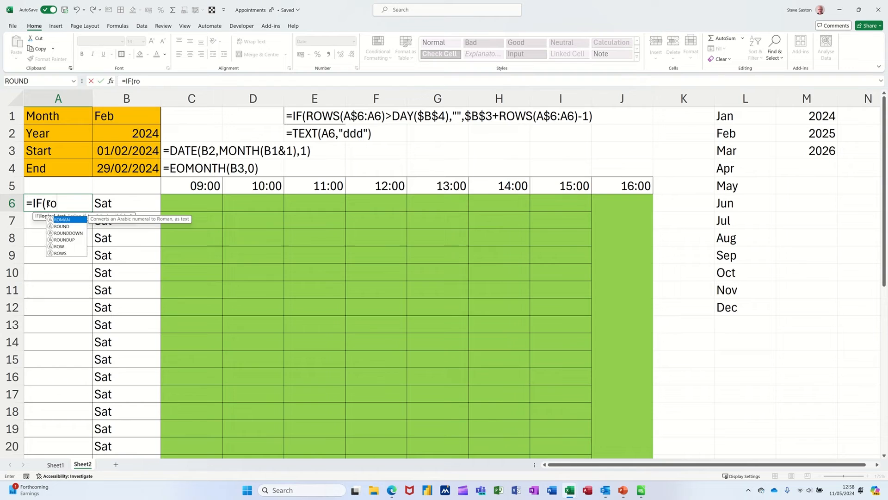
{"action": "type", "text": "ROWS("}
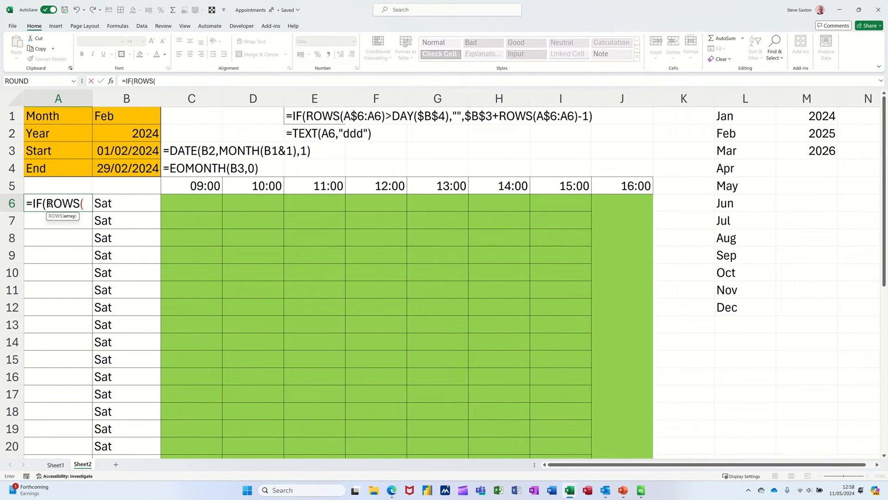
{"action": "type", "text": "a"}
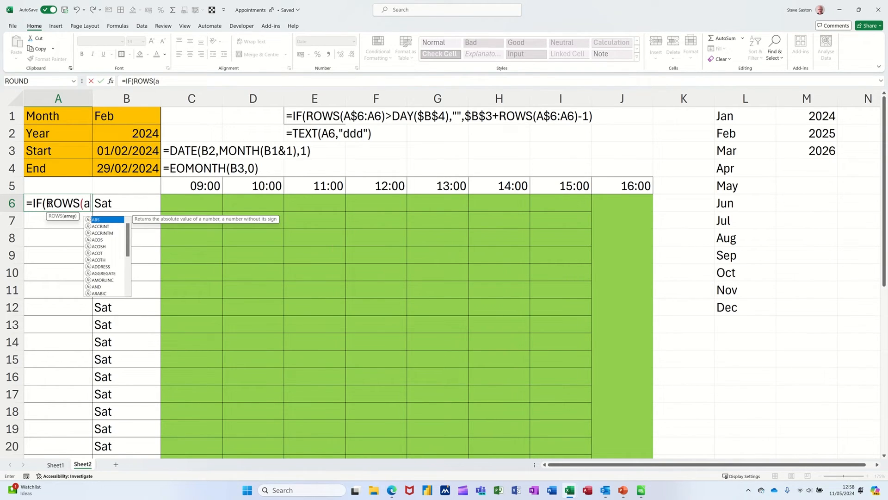
{"action": "type", "text": "6"}
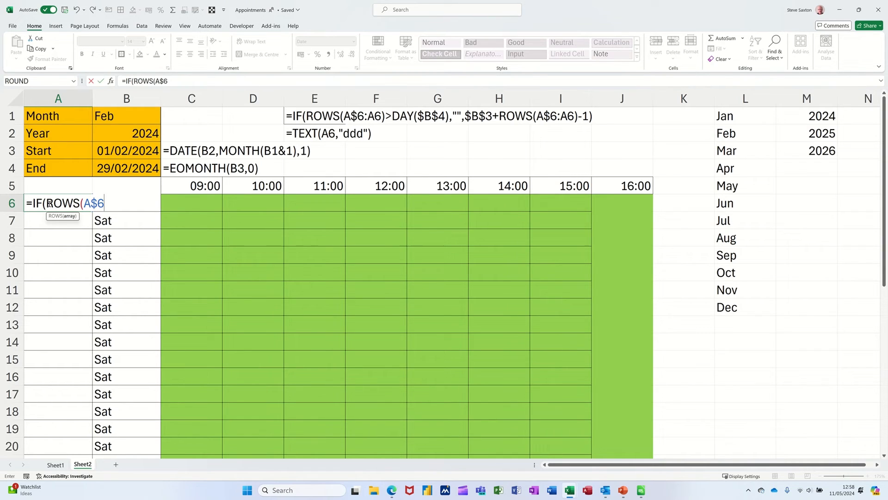
{"action": "type", "text": ":"}
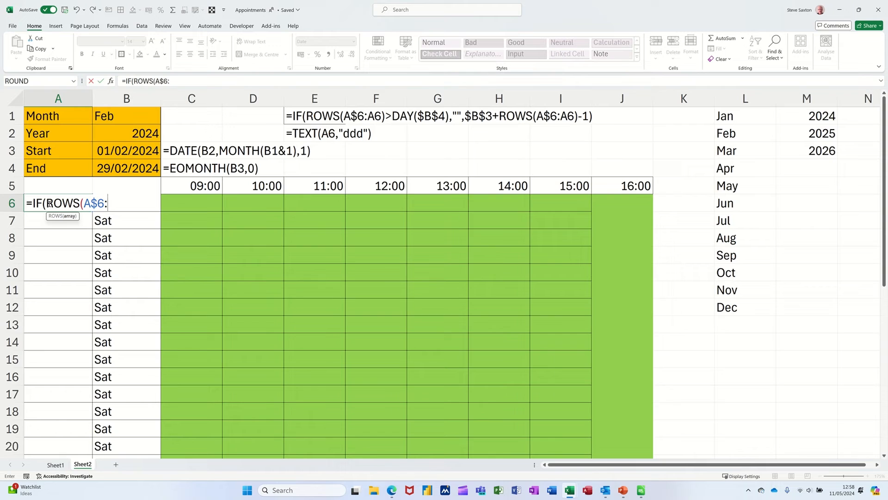
{"action": "type", "text": "a6"}
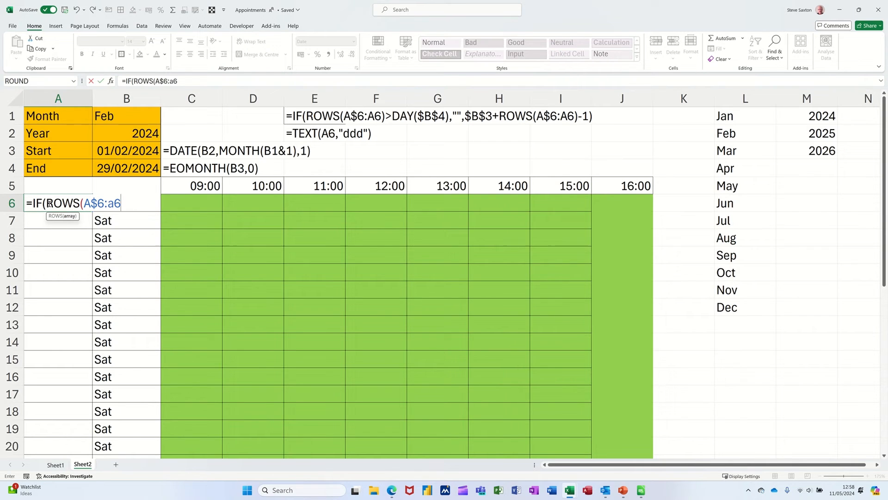
{"action": "type", "text": ")"}
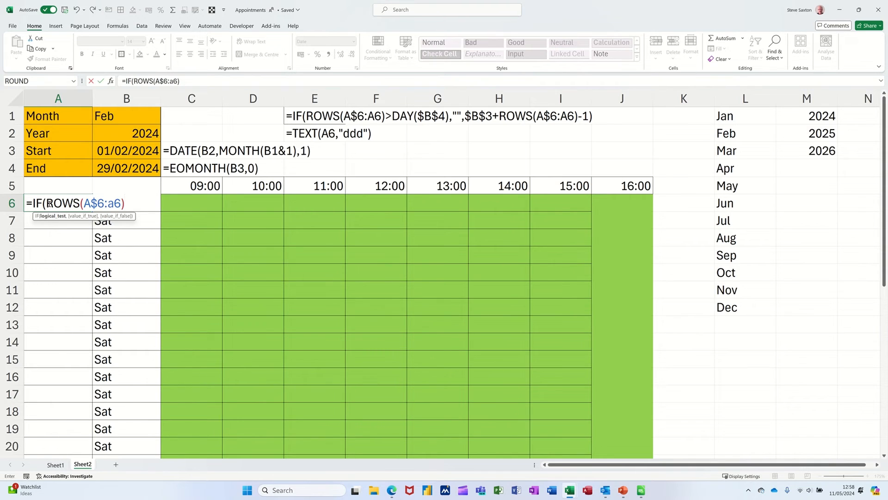
{"action": "type", "text": ">"}
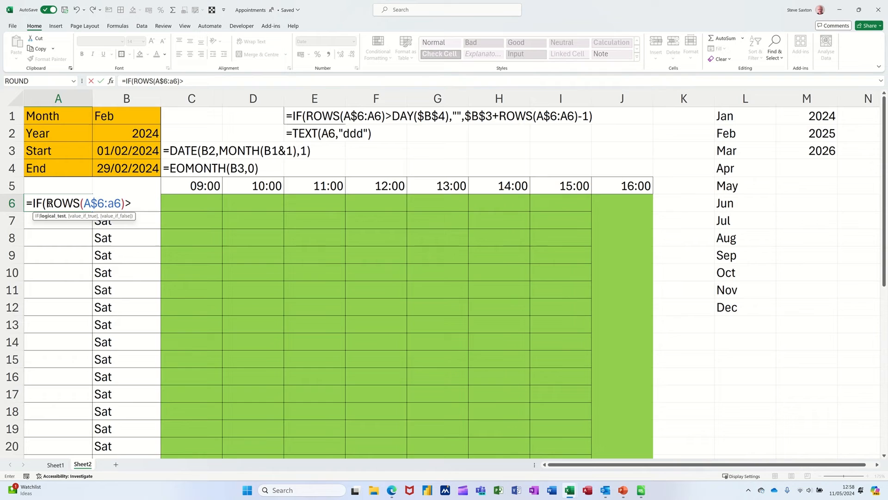
{"action": "type", "text": "da"}
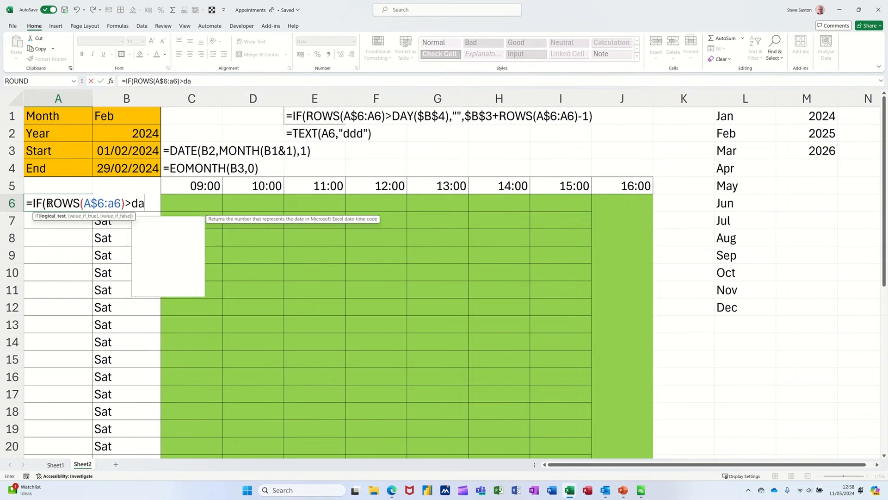
{"action": "type", "text": "y("}
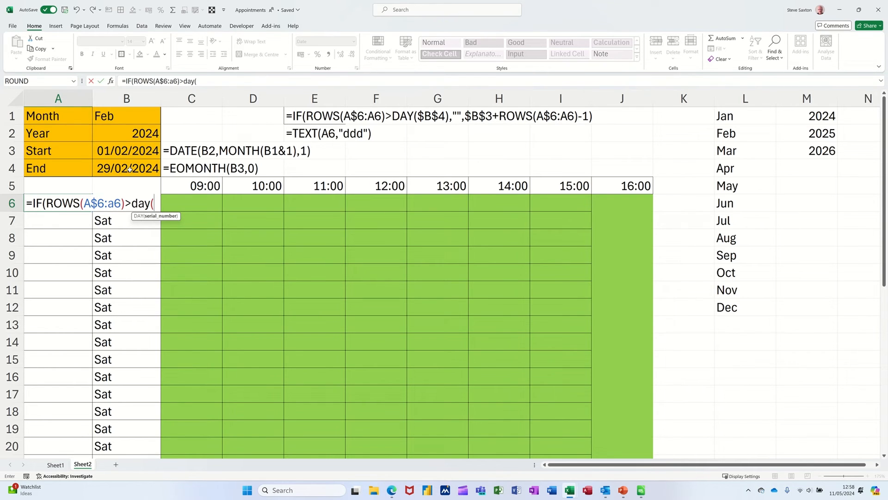
{"action": "left_click", "coordinate": [126, 167]}
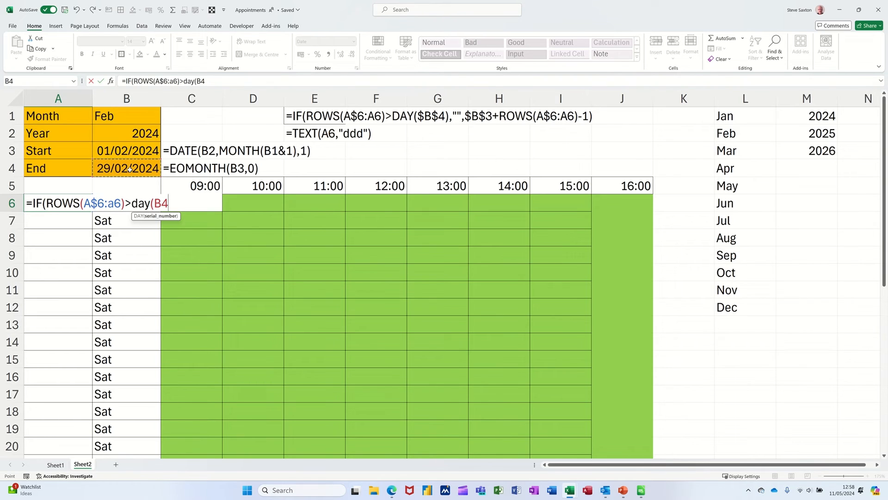
{"action": "key", "text": "f4"}
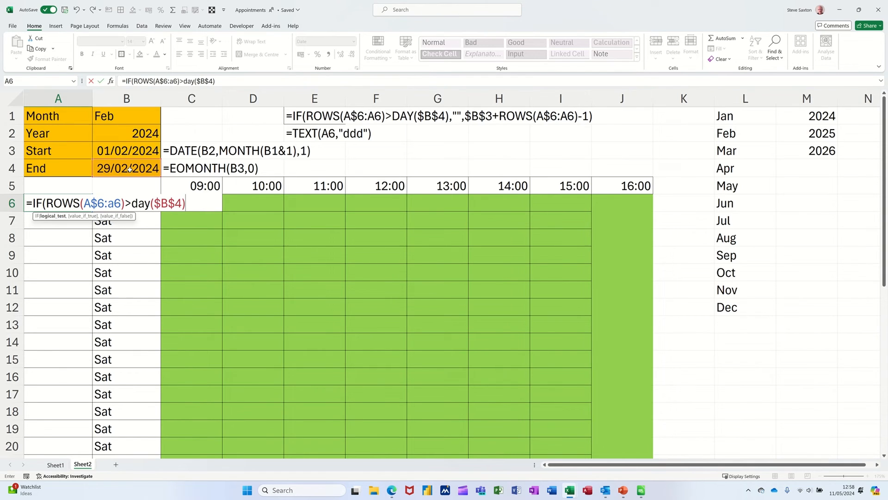
{"action": "type", "text": ",\"\""}
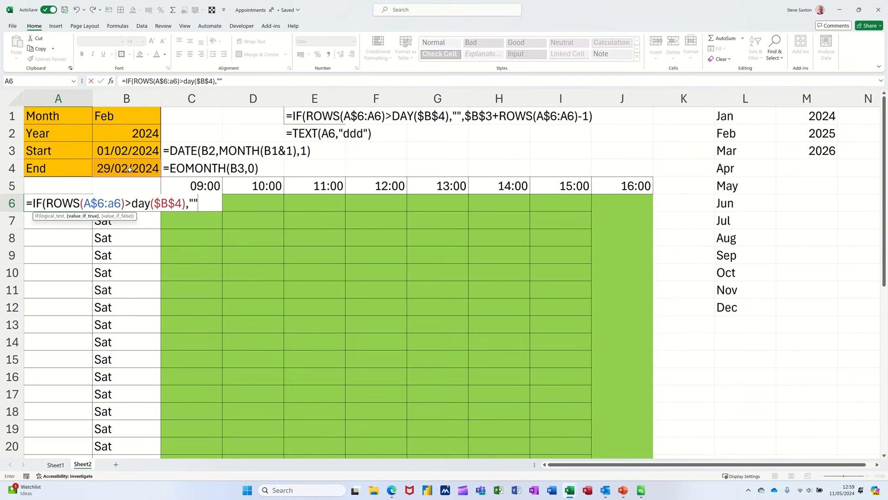
Step: Complete the formula with $B$3+ROWS(A$6:A6)-1 so A6 shows 01/02/2024
{"action": "type", "text": ","}
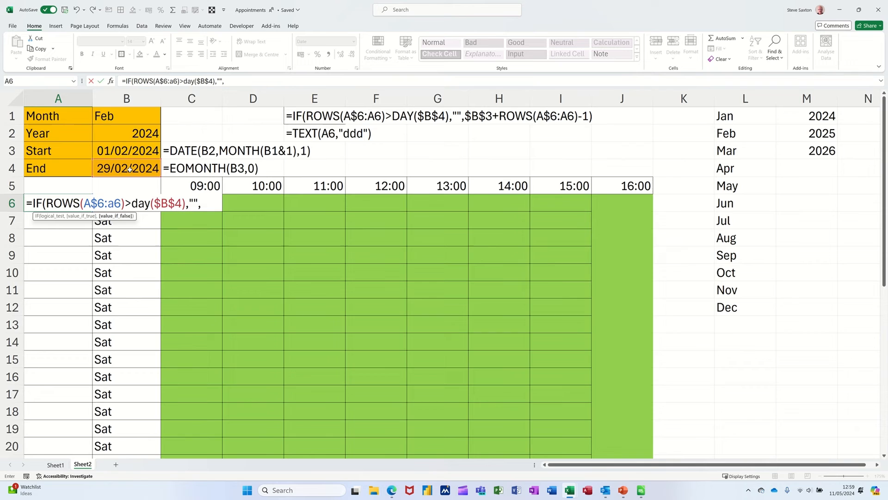
{"action": "mouse_move", "coordinate": [121, 150]}
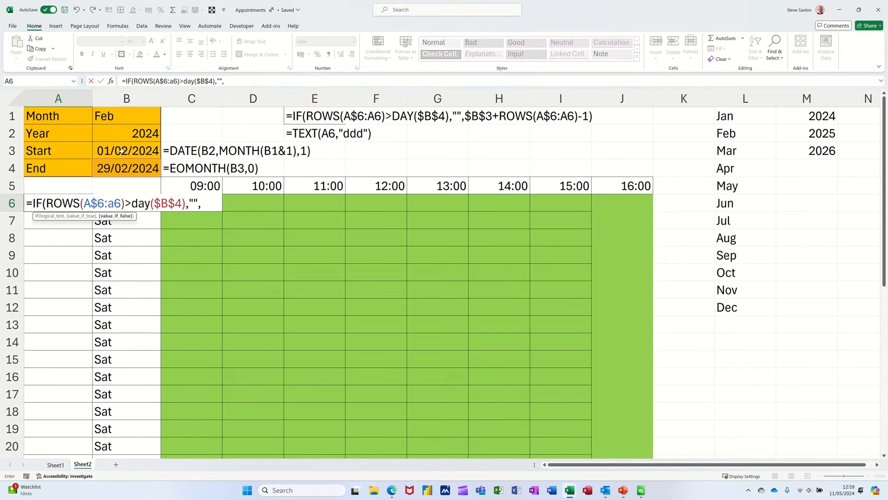
{"action": "left_click", "coordinate": [127, 150]}
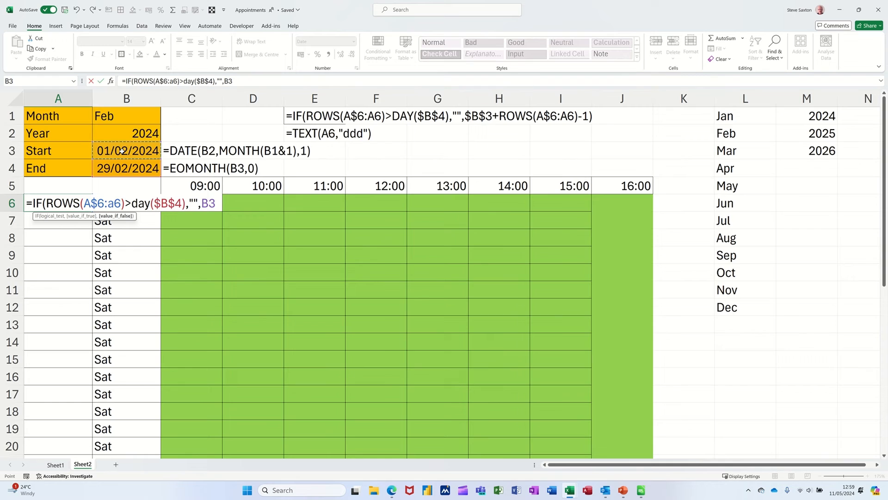
{"action": "key", "text": "f4"}
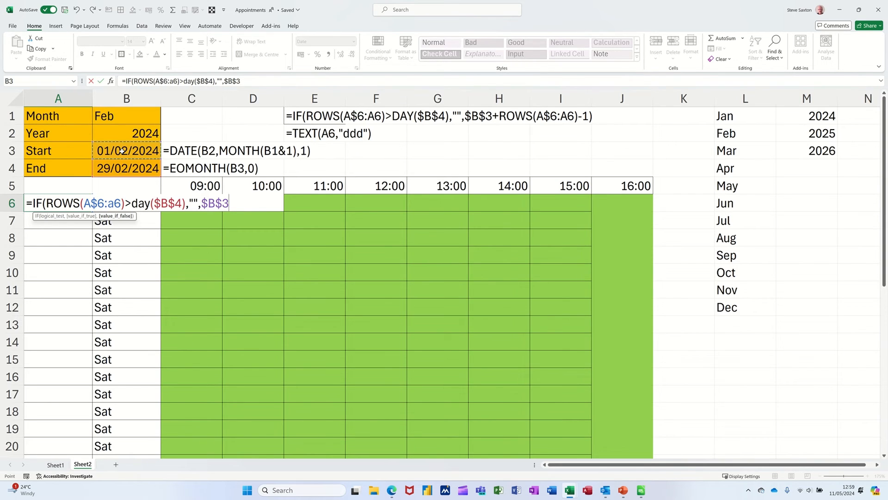
{"action": "type", "text": "+"}
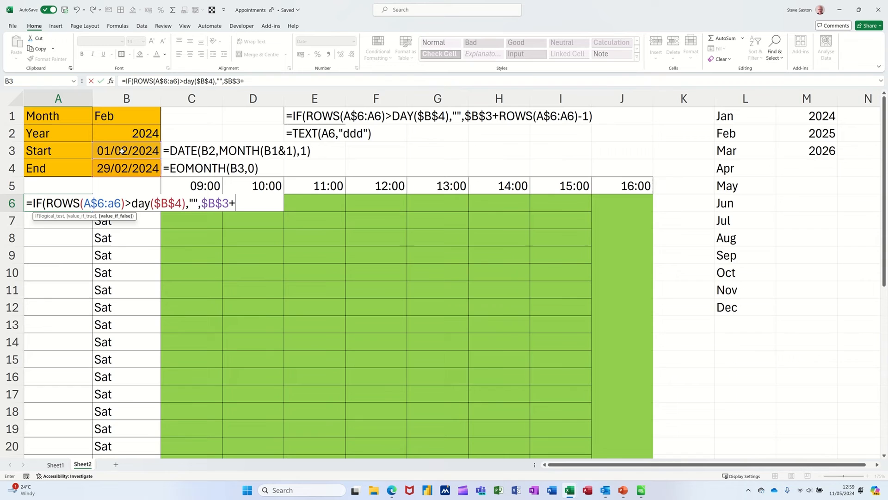
{"action": "type", "text": "r"}
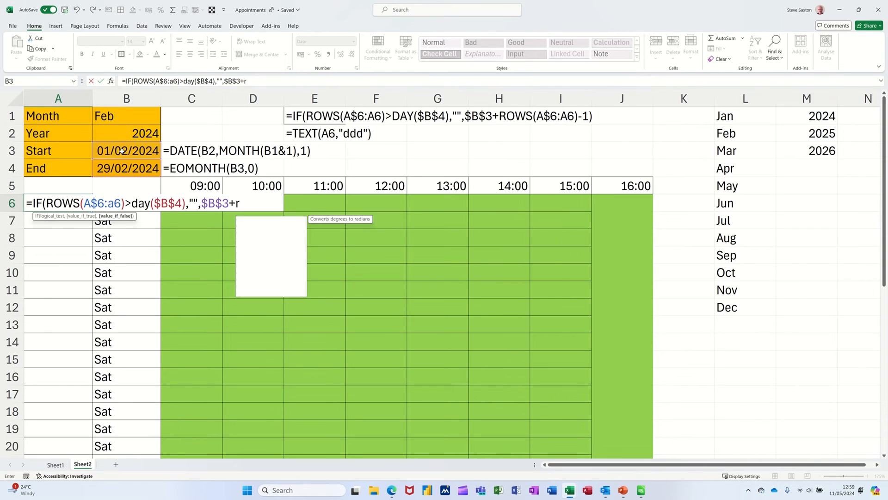
{"action": "type", "text": "ROWS("}
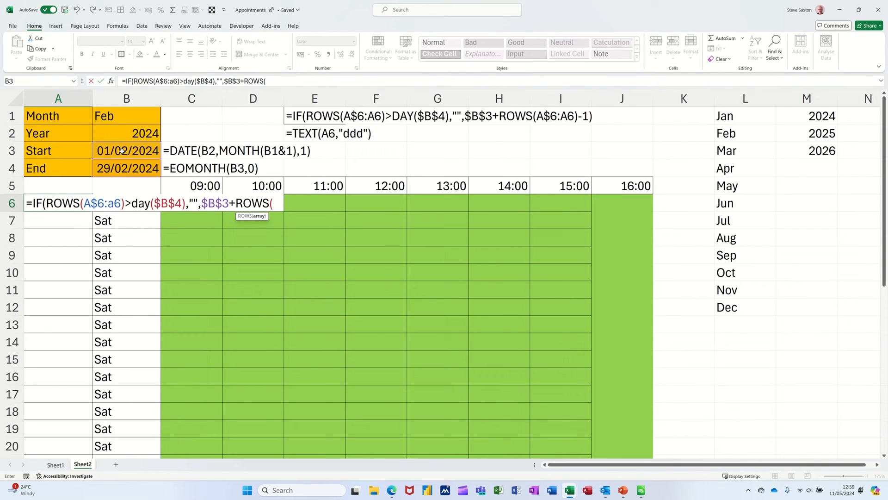
{"action": "type", "text": "a"}
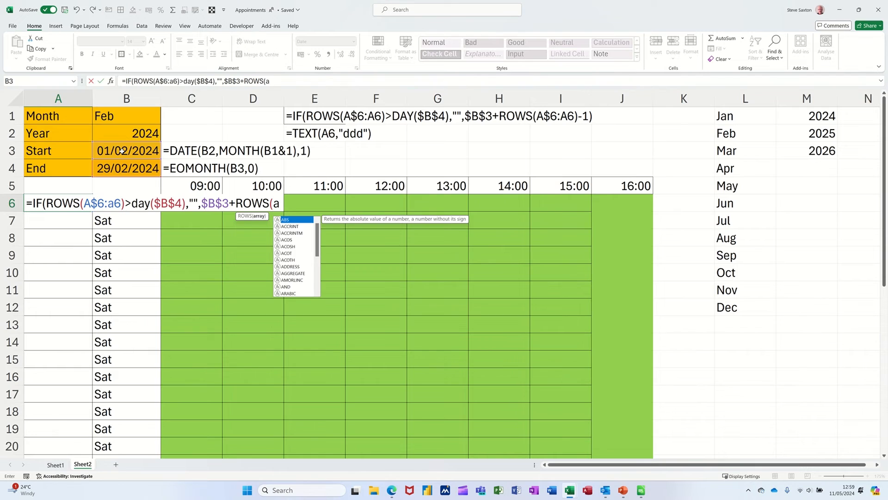
{"action": "type", "text": "$A$6"}
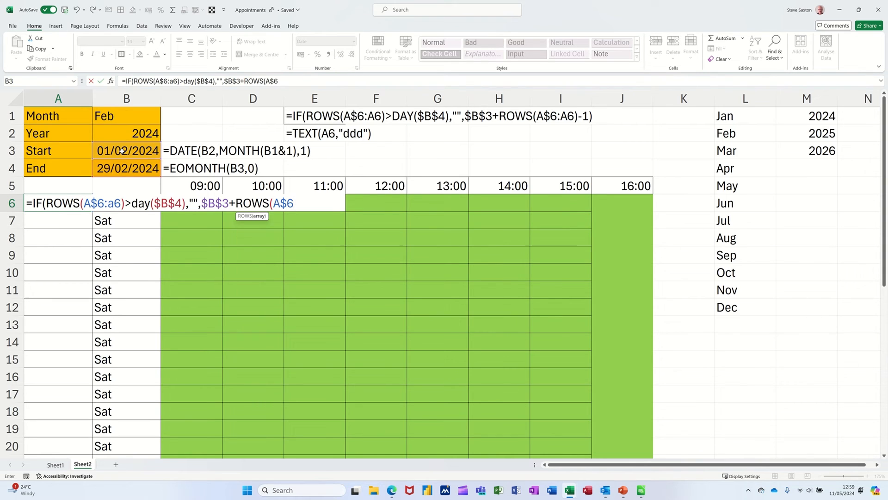
{"action": "type", "text": ":a"}
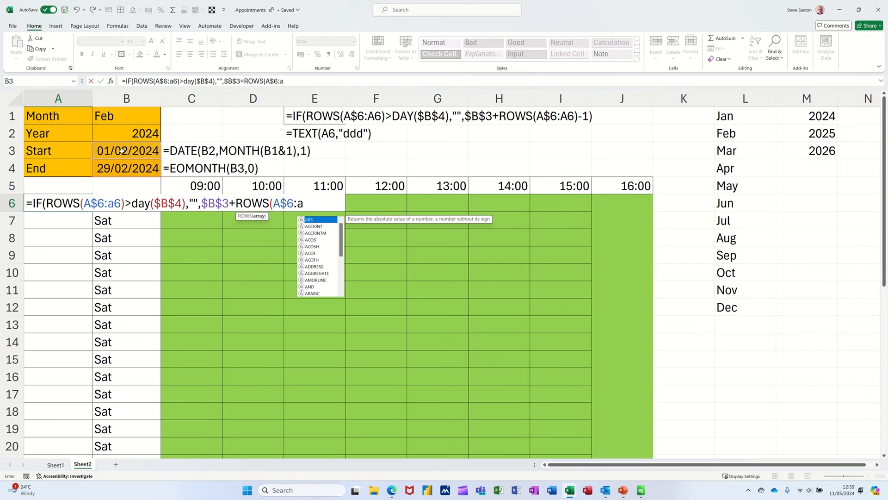
{"action": "type", "text": "6"}
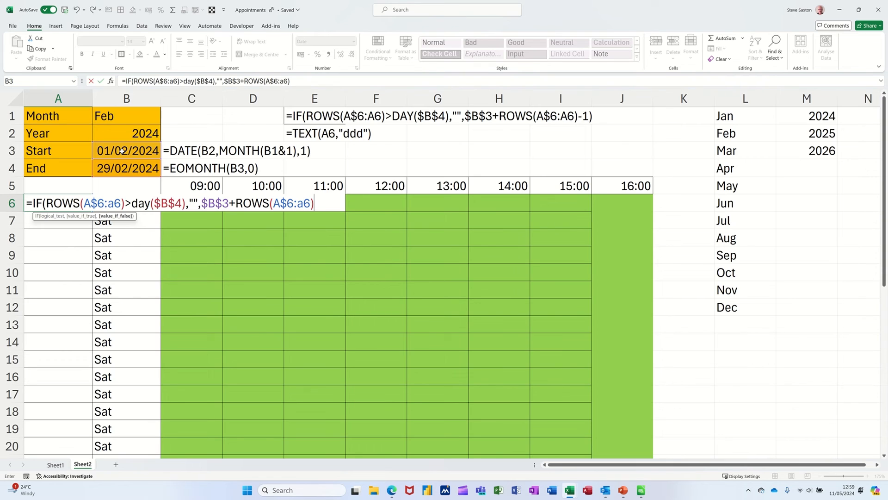
{"action": "type", "text": "-1"}
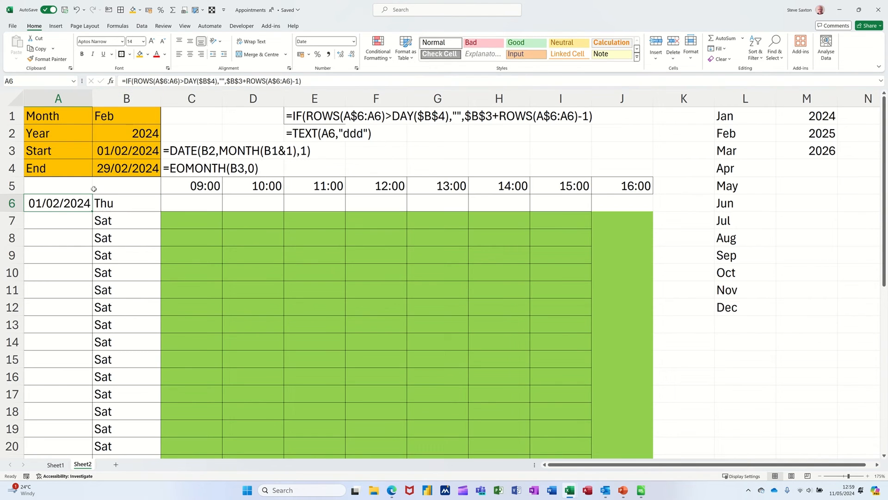
{"action": "mouse_move", "coordinate": [137, 124]}
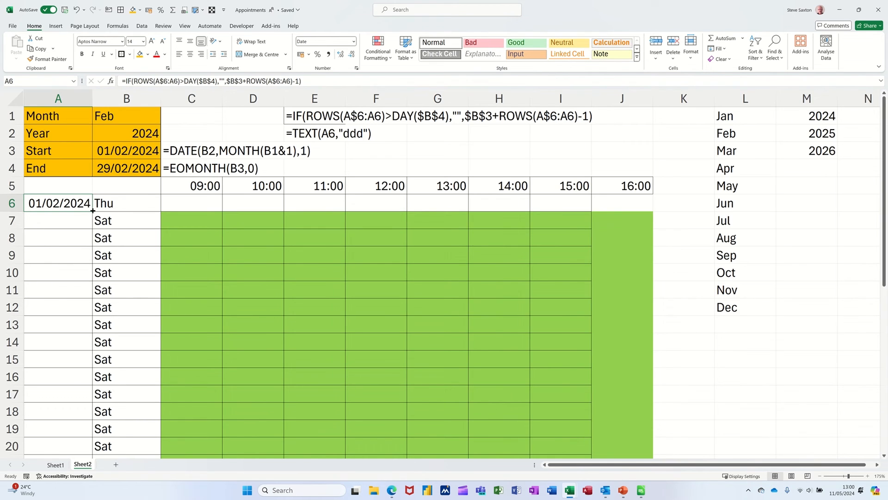
Step: Set the Month cell to Jan and select the whole appointment grid of days and hours
{"action": "scroll", "scroll_direction": "down", "scroll_amount": 3}
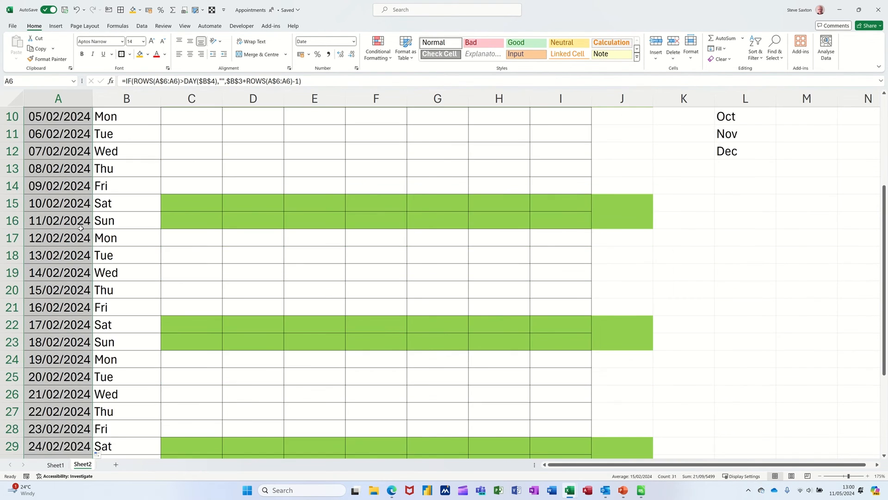
{"action": "scroll", "scroll_direction": "down", "scroll_amount": 3}
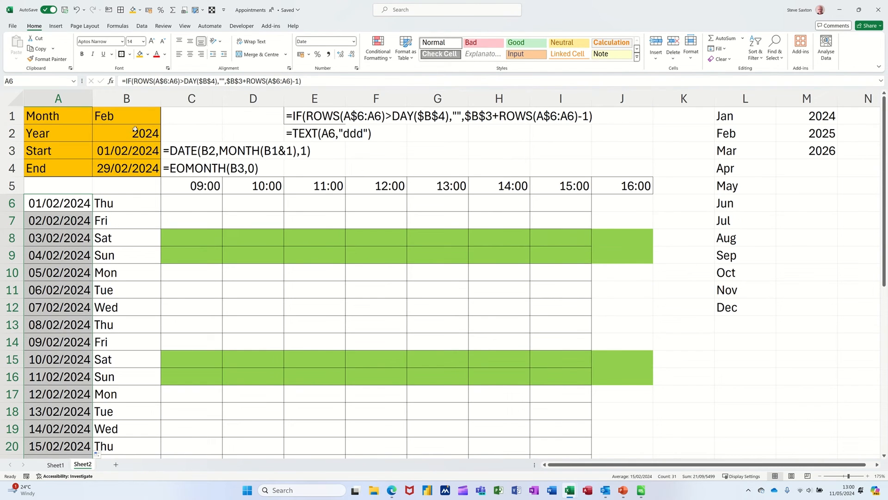
{"action": "left_click", "coordinate": [126, 115]}
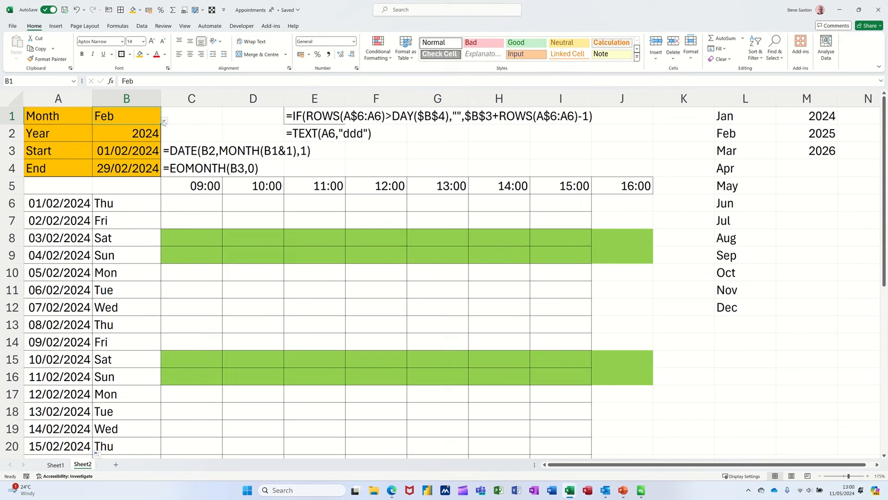
{"action": "type", "text": "Jan"}
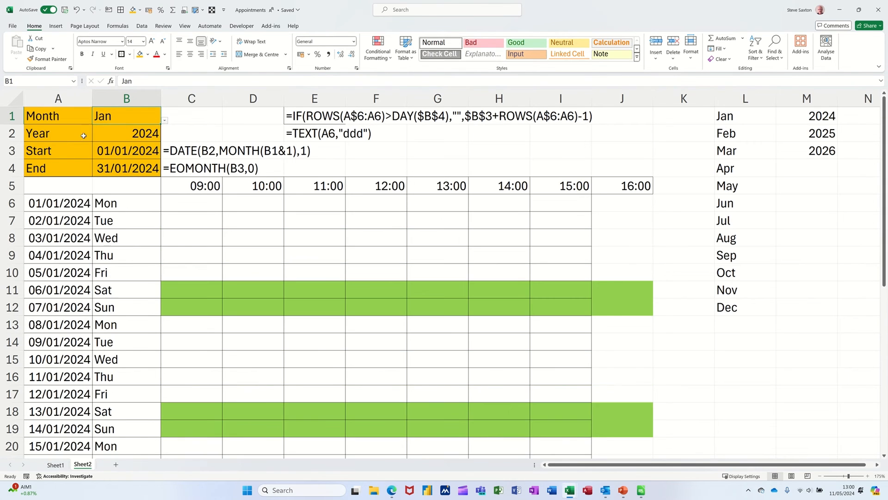
{"action": "scroll", "scroll_direction": "down", "scroll_amount": 3}
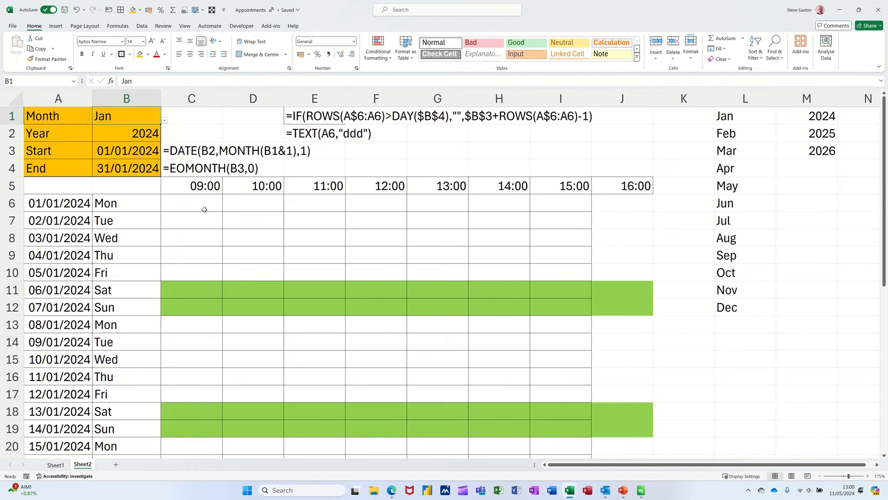
{"action": "left_click_drag", "start_coordinate": [191, 203], "coordinate": [621, 428]}
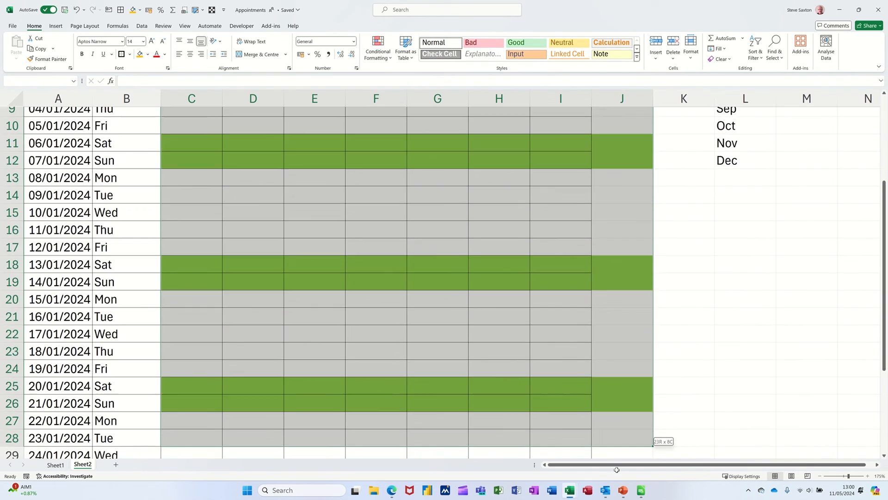
Step: Bring up Conditional Formatting for the selected January appointment grid
{"action": "scroll", "scroll_direction": "down", "scroll_amount": 3}
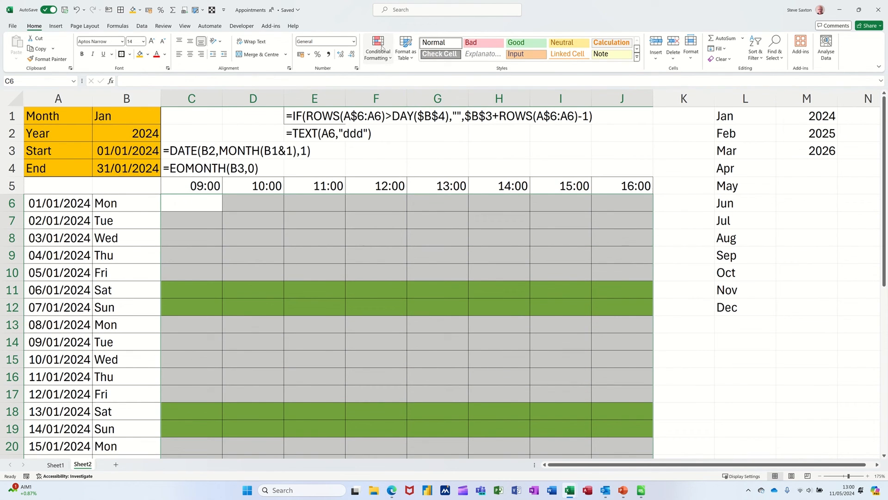
{"action": "left_click", "coordinate": [377, 48]}
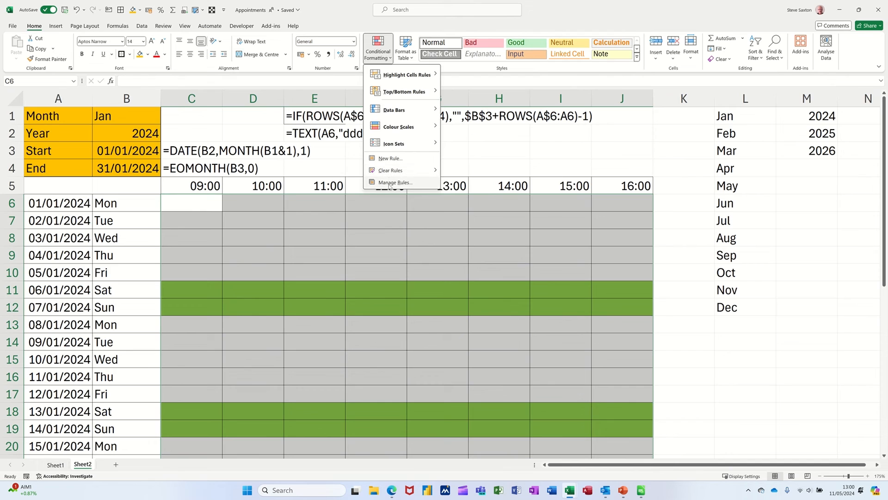
Step: Add a new rule formatting only cells that contain No Blanks
{"action": "left_click", "coordinate": [397, 182]}
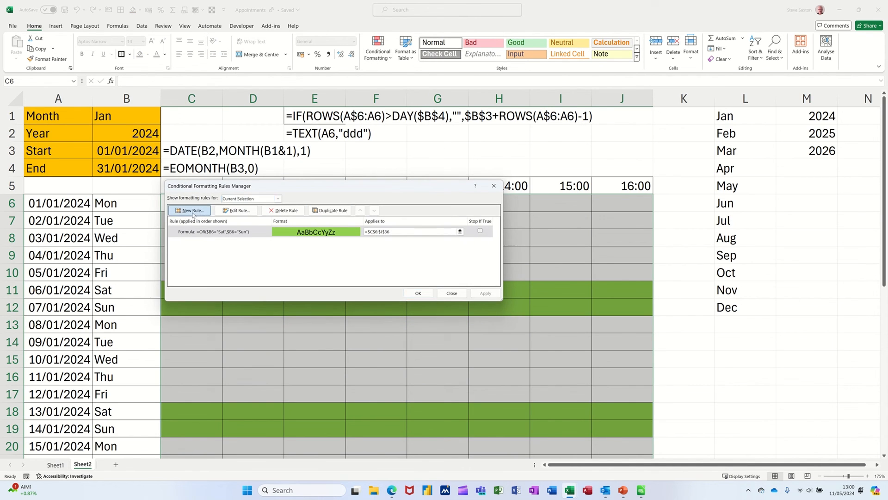
{"action": "left_click", "coordinate": [192, 210]}
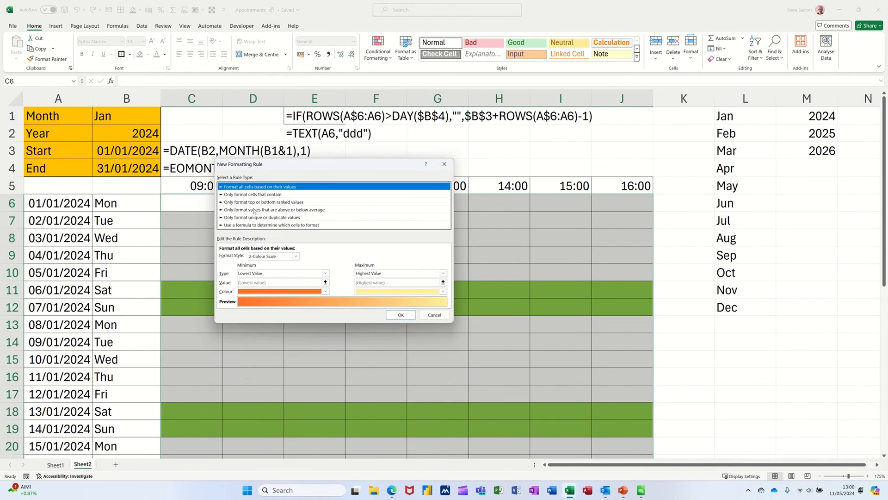
{"action": "left_click", "coordinate": [261, 194]}
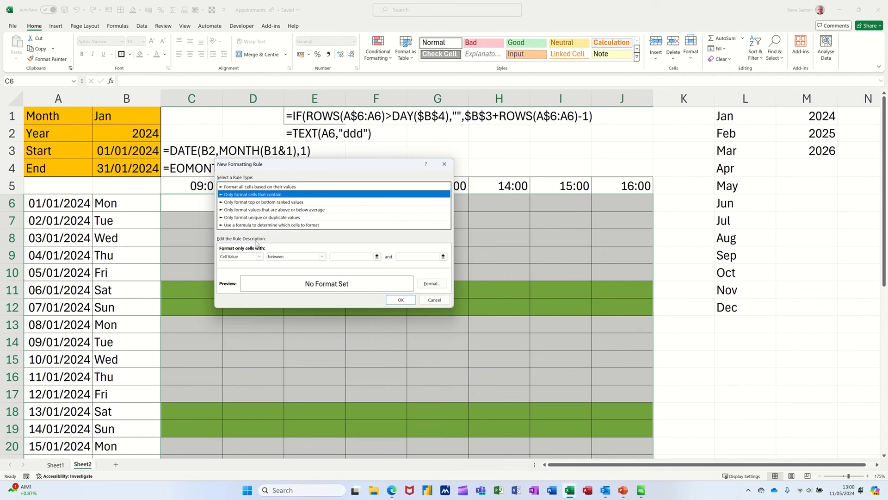
{"action": "left_click", "coordinate": [240, 256]}
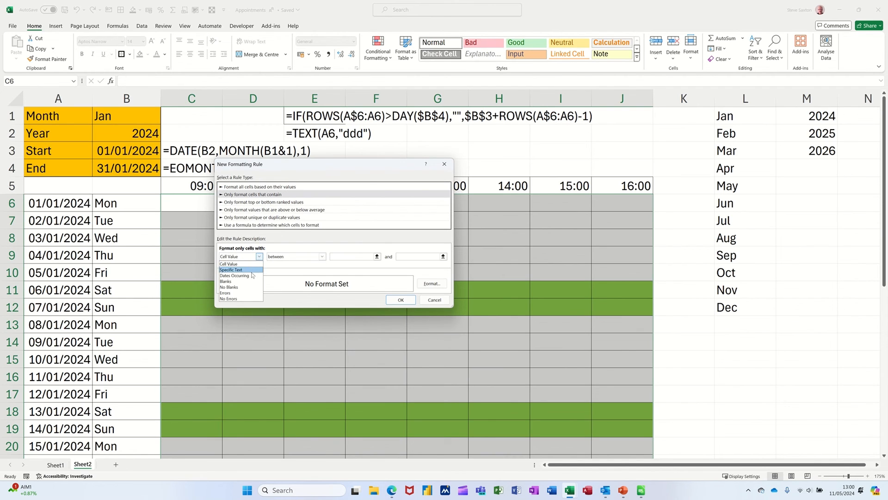
{"action": "left_click", "coordinate": [229, 287]}
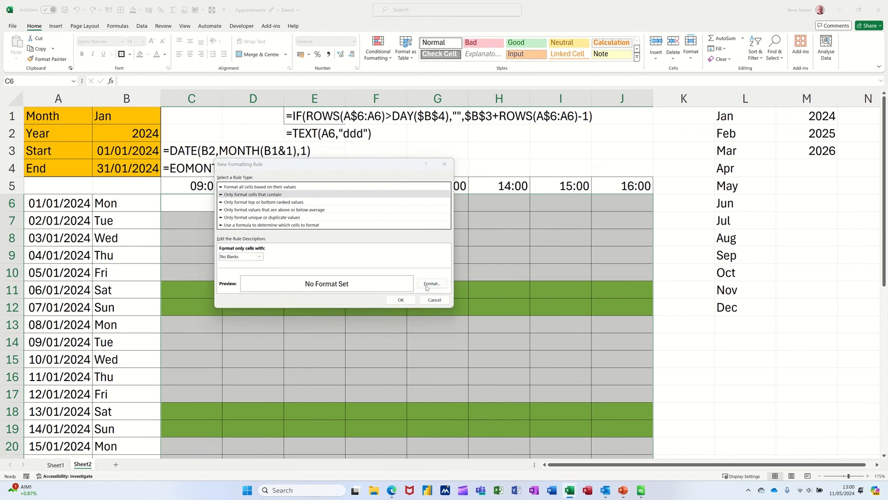
Step: Give the rule an orange fill and apply it to the grid
{"action": "left_click", "coordinate": [431, 283]}
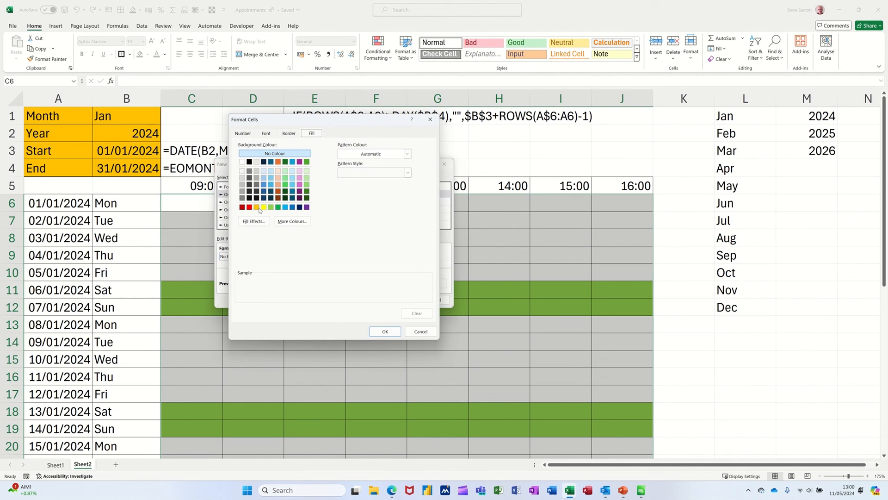
{"action": "left_click", "coordinate": [262, 207]}
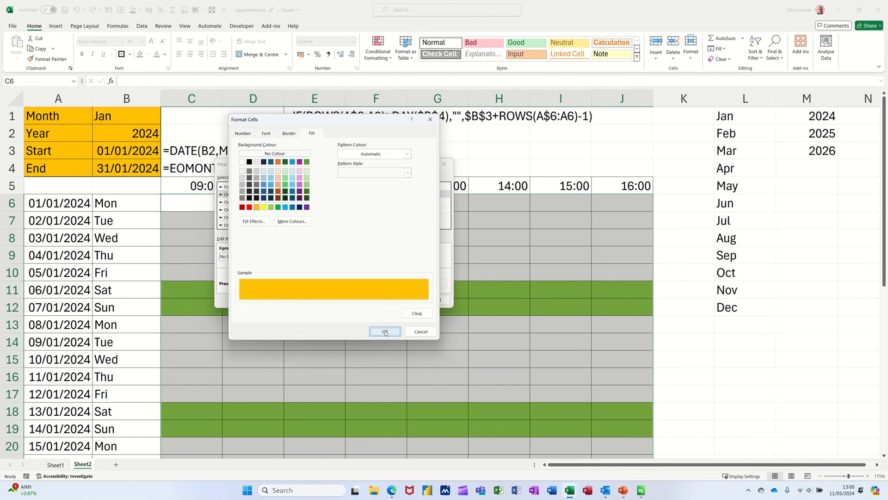
{"action": "left_click", "coordinate": [384, 331]}
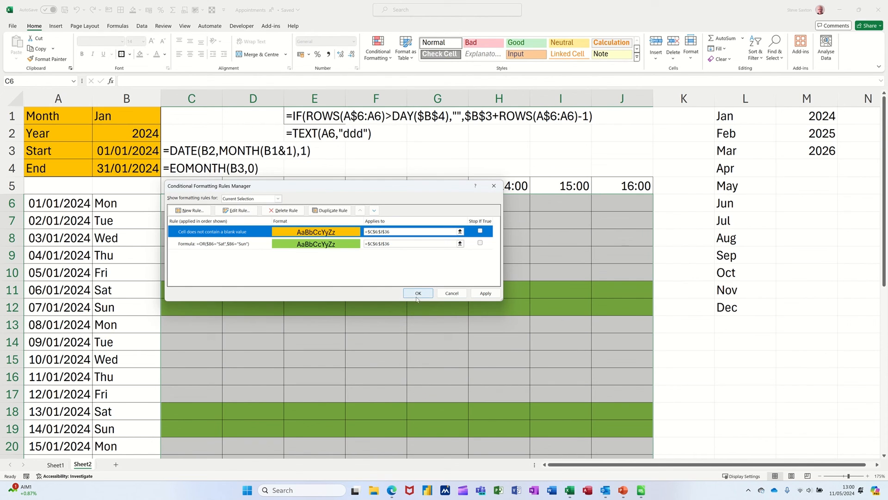
{"action": "left_click", "coordinate": [417, 293]}
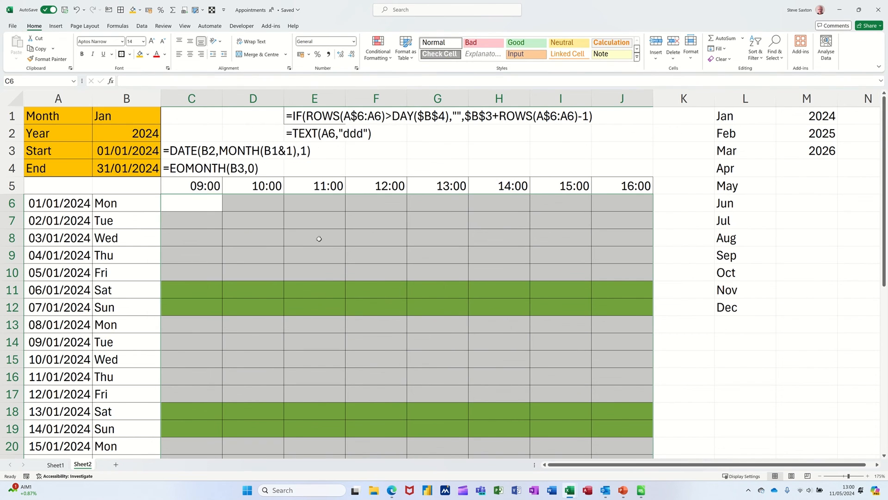
Step: Enter test appointments BobIT at 11:00 on 03/01 and BillIT at 13:00 on 04/01, both turning orange
{"action": "type", "text": "B"}
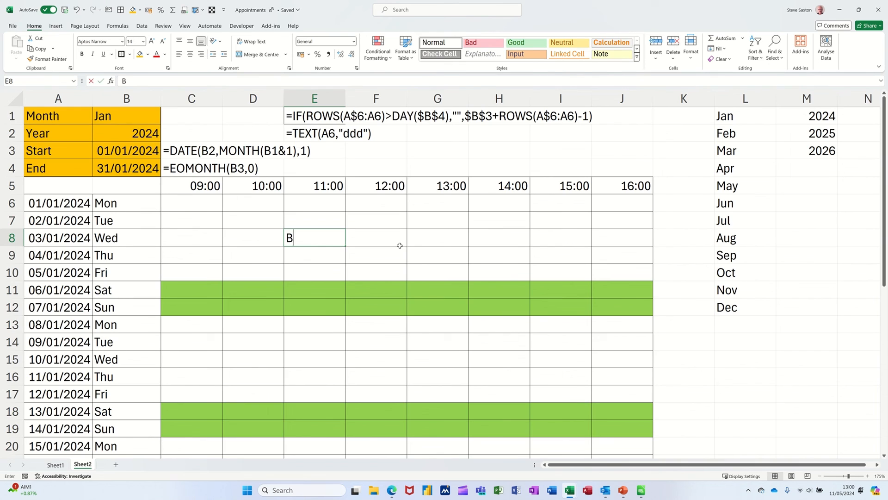
{"action": "type", "text": "obIT"}
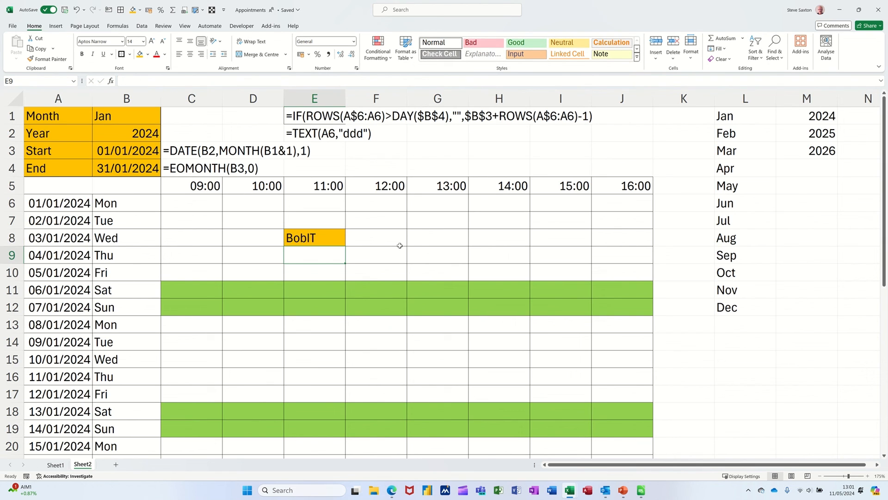
{"action": "left_click", "coordinate": [437, 255]}
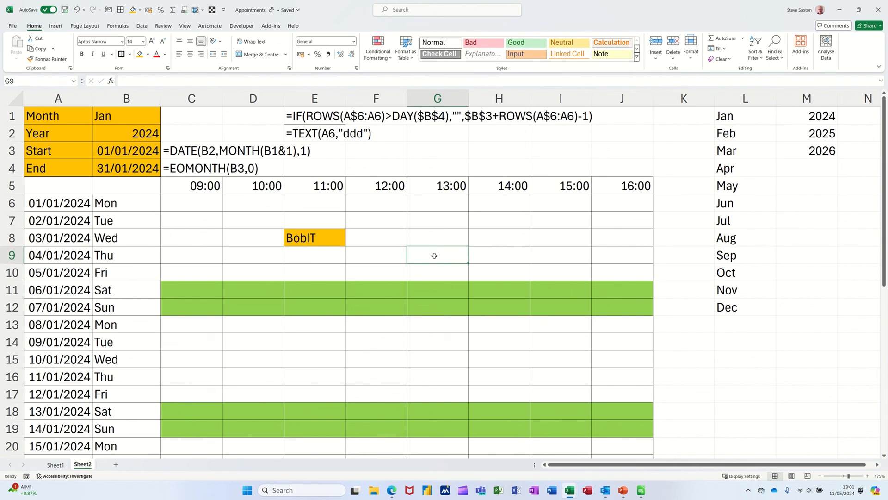
{"action": "type", "text": "BillIT"}
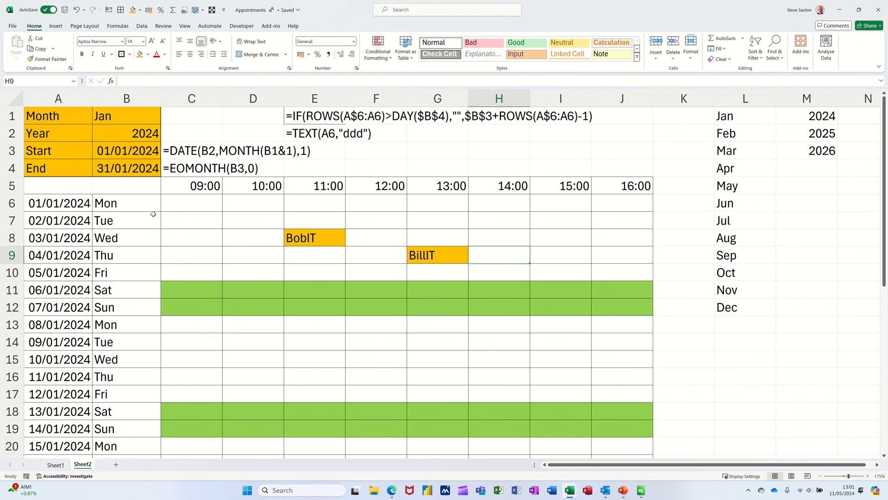
{"action": "left_click", "coordinate": [126, 116]}
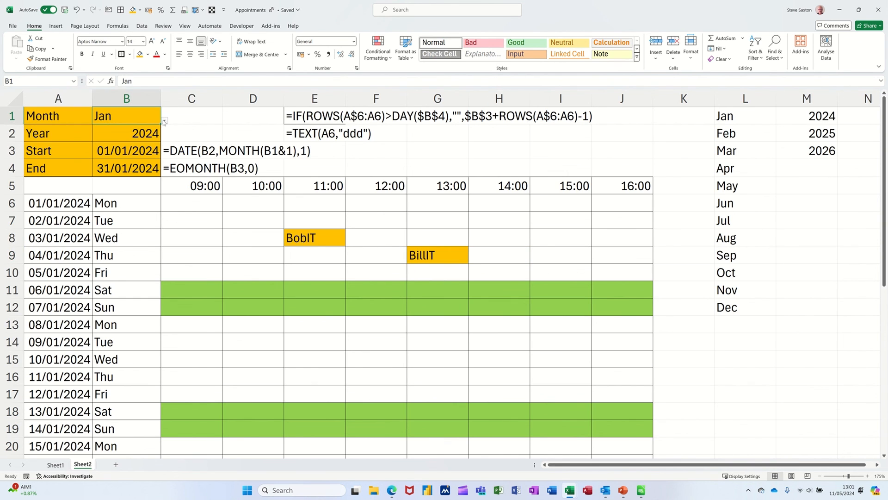
Step: Set the Month to Aug, clear the old BobIT and BillIT cells, and start a new entry on 01/08
{"action": "type", "text": "Aug"}
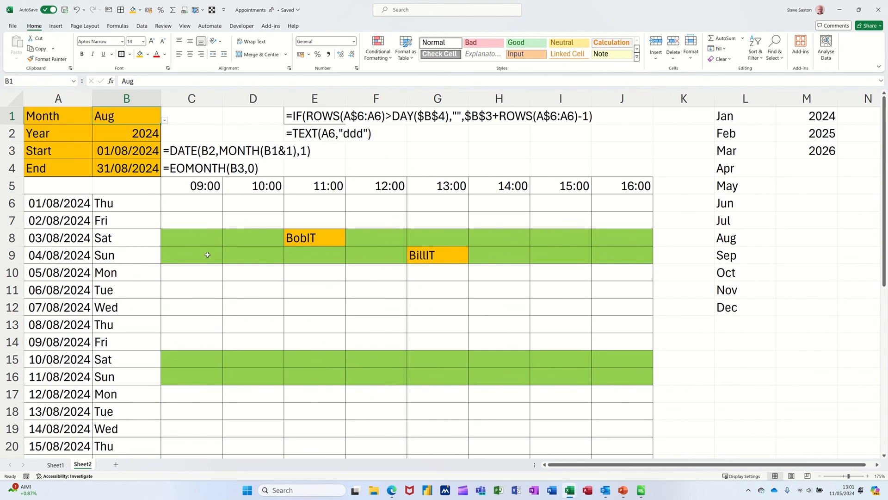
{"action": "left_click", "coordinate": [306, 237]}
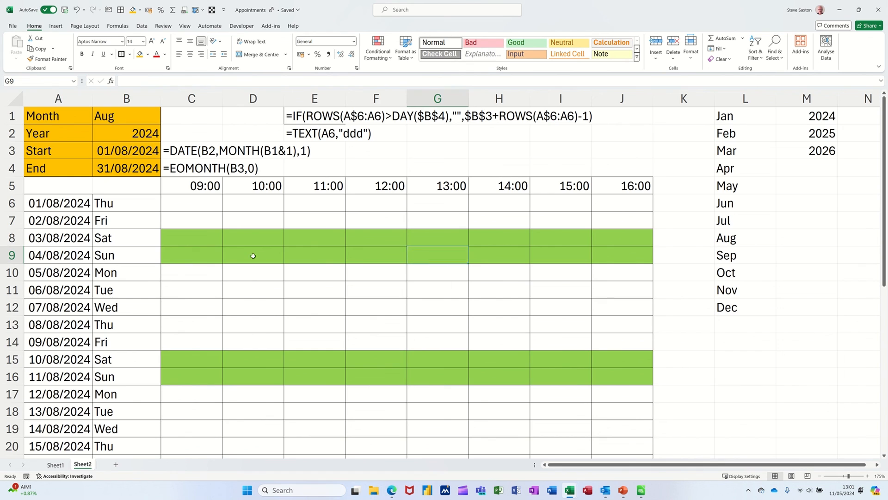
{"action": "left_click", "coordinate": [253, 255]}
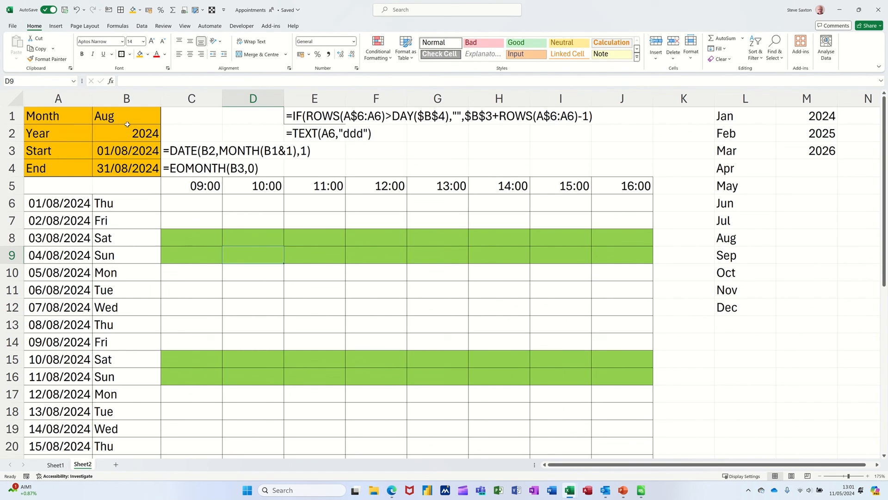
{"action": "scroll", "scroll_direction": "down", "scroll_amount": 3}
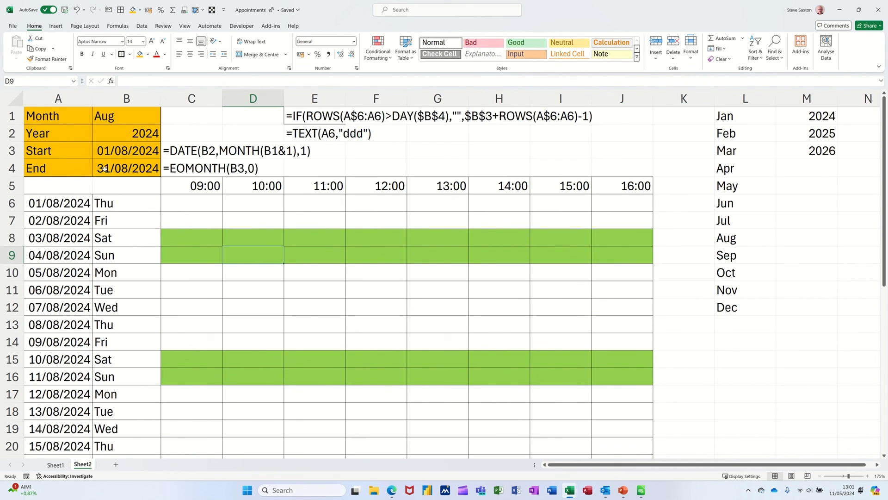
{"action": "mouse_move", "coordinate": [248, 205]}
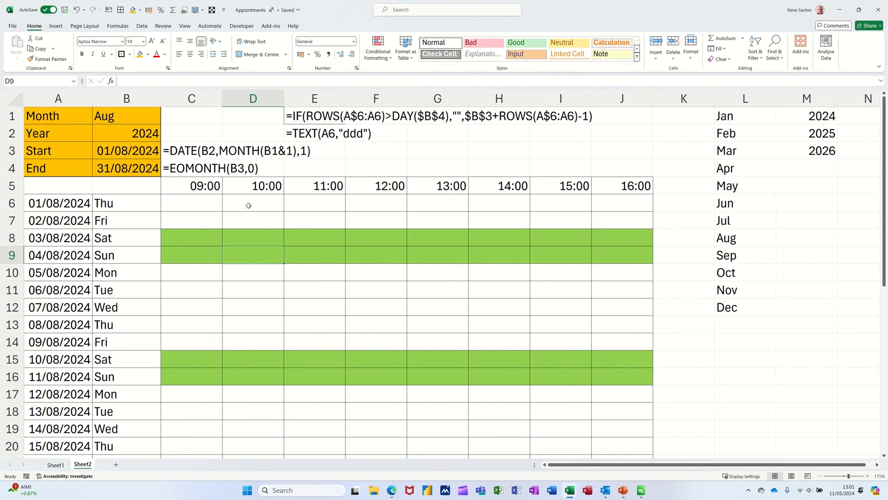
{"action": "type", "text": "st"}
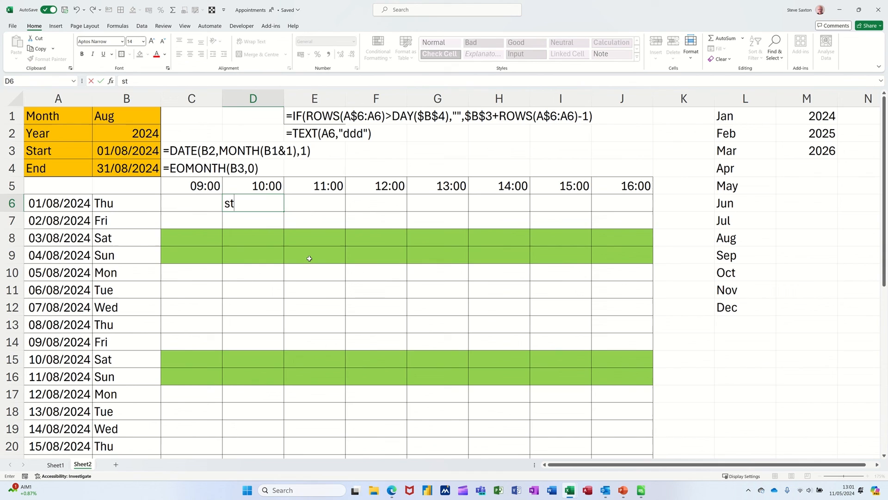